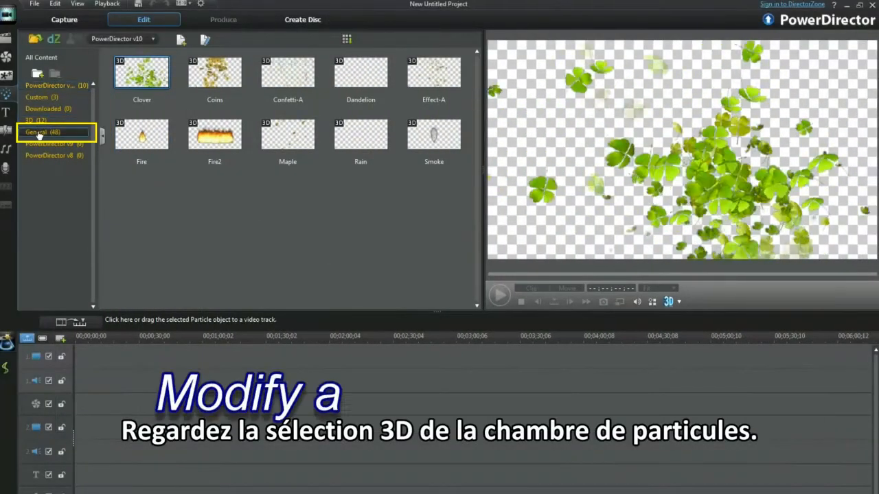
# Step: Open the Fantasy general particle template and select its Laser object for editing
pyautogui.click(35, 132)
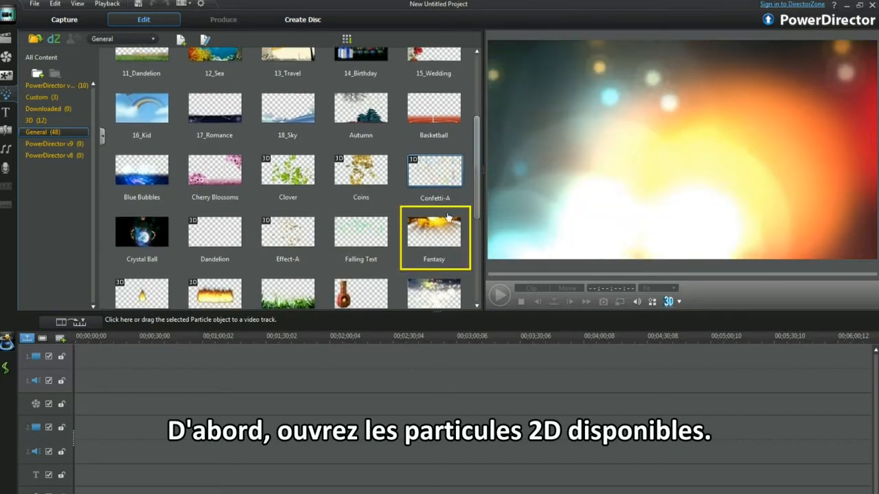
pyautogui.doubleClick(434, 233)
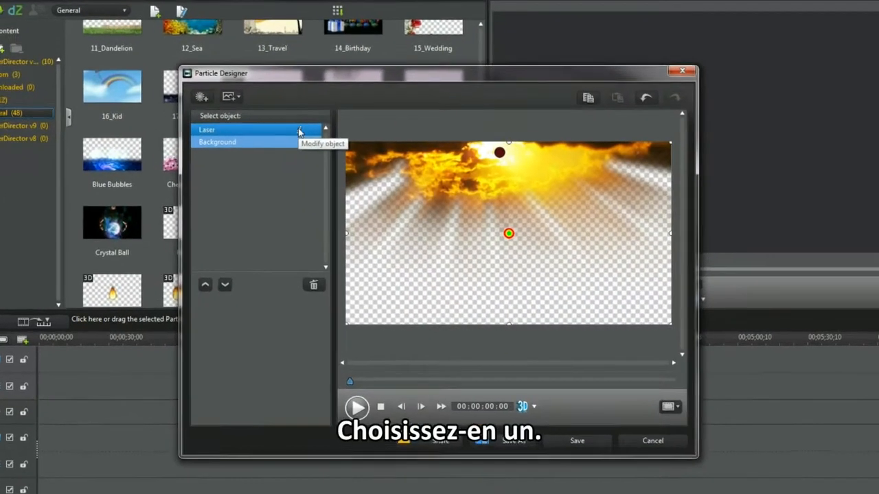
pyautogui.click(322, 143)
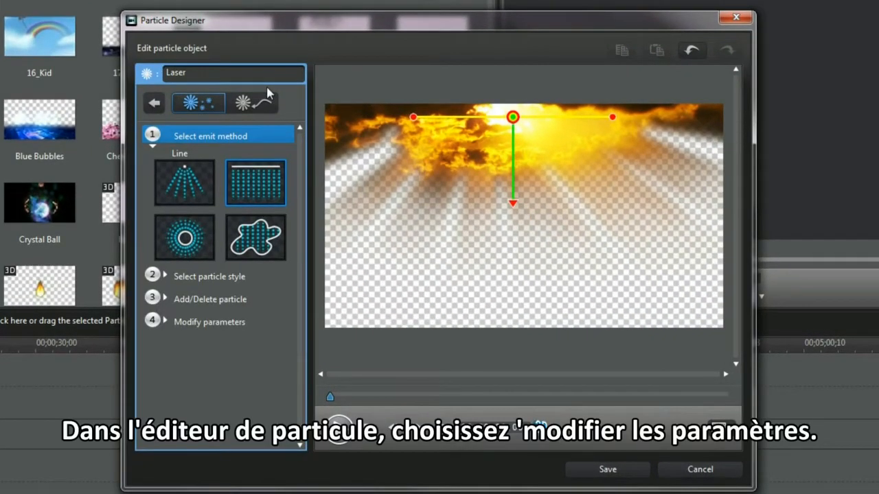
# Step: Enable 3D depth for the Laser particles and set it to about -24
pyautogui.click(209, 321)
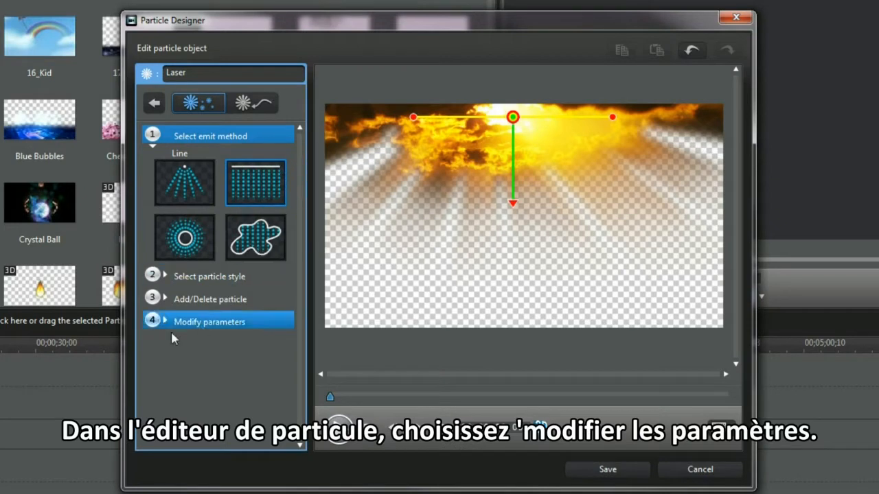
pyautogui.click(210, 321)
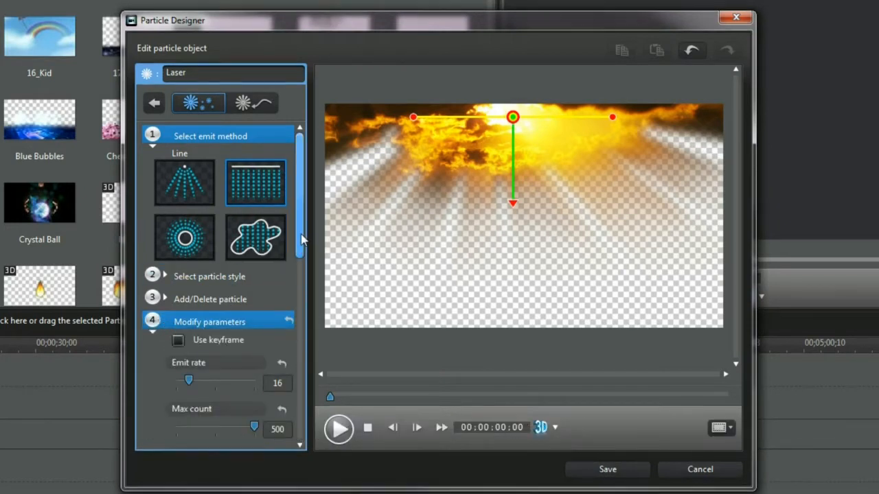
pyautogui.scroll(-3)
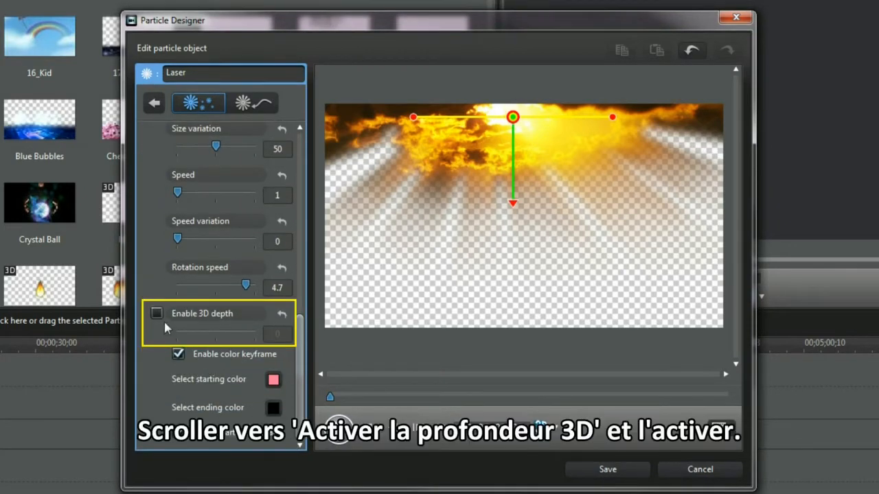
pyautogui.click(157, 313)
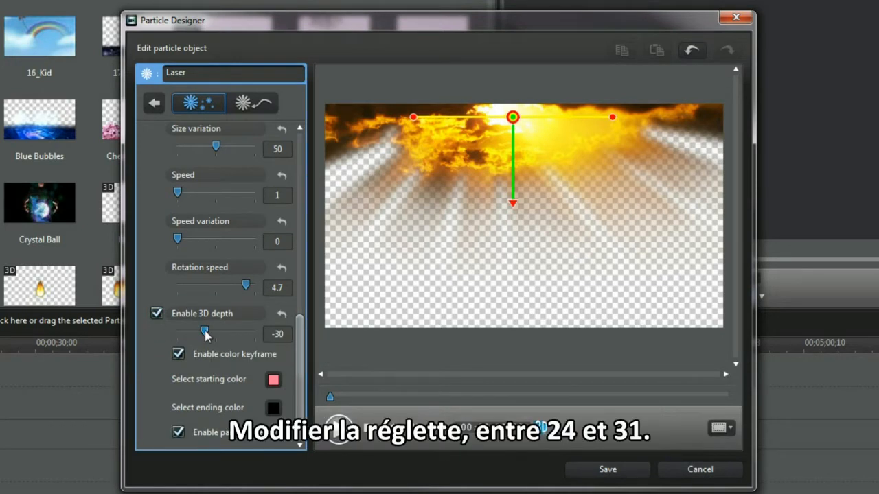
pyautogui.moveTo(204, 331); pyautogui.dragTo(207, 331)
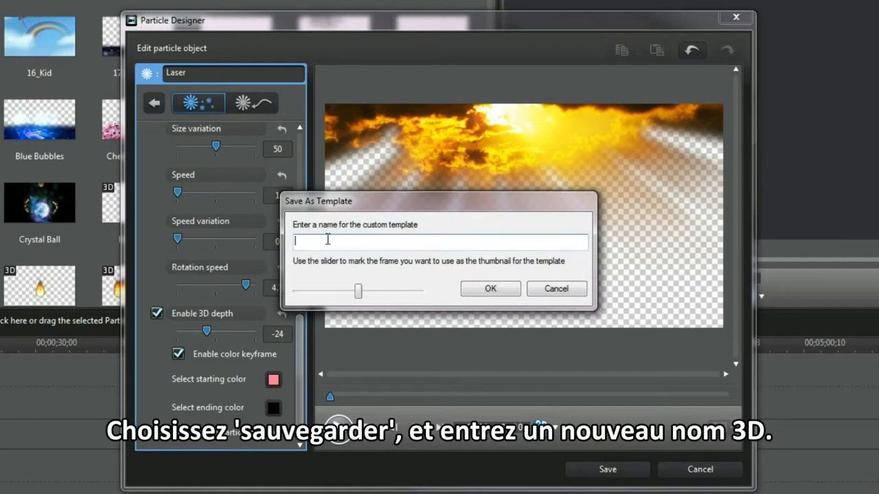
# Step: Name the custom particle template '3D Sun' and confirm the save
pyautogui.write('3D')
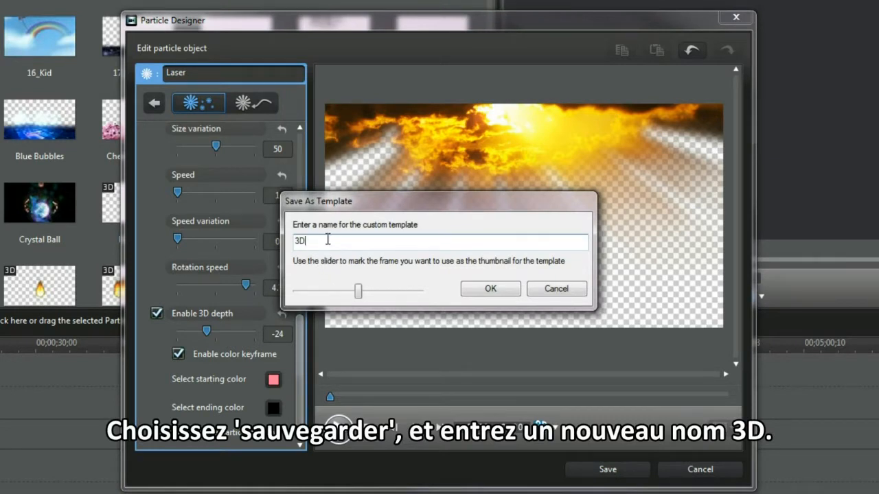
pyautogui.write('Su')
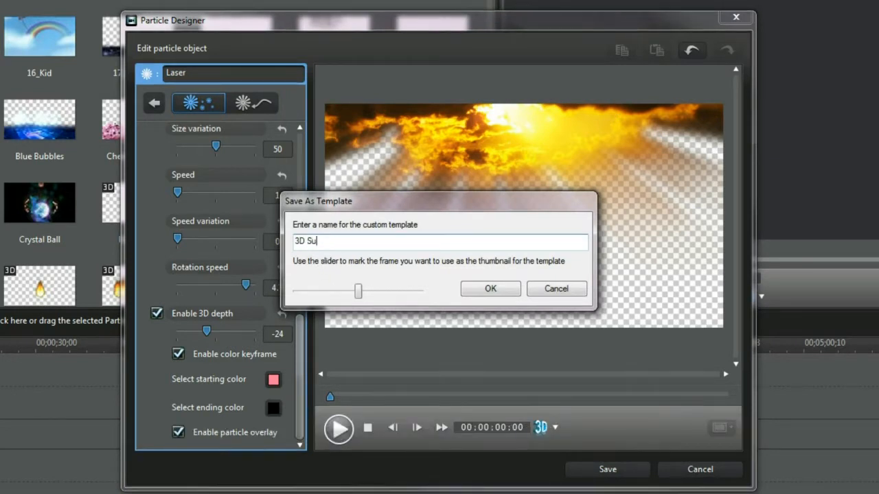
pyautogui.write('n')
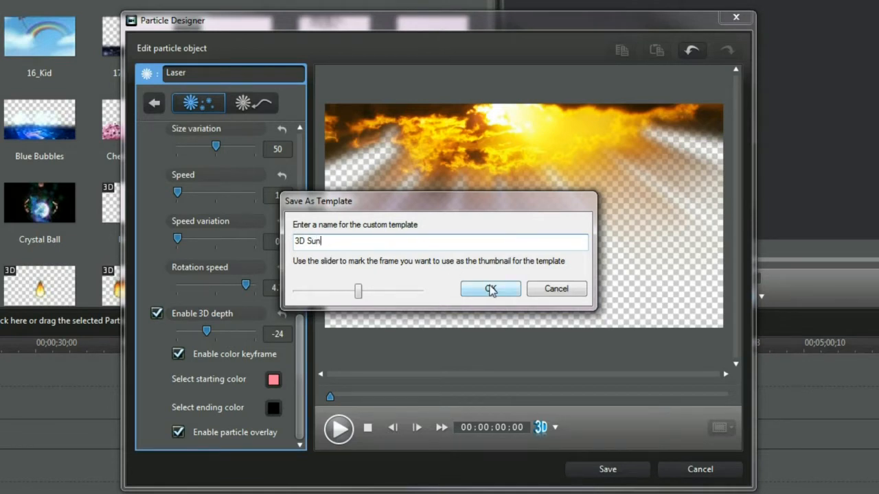
pyautogui.click(490, 288)
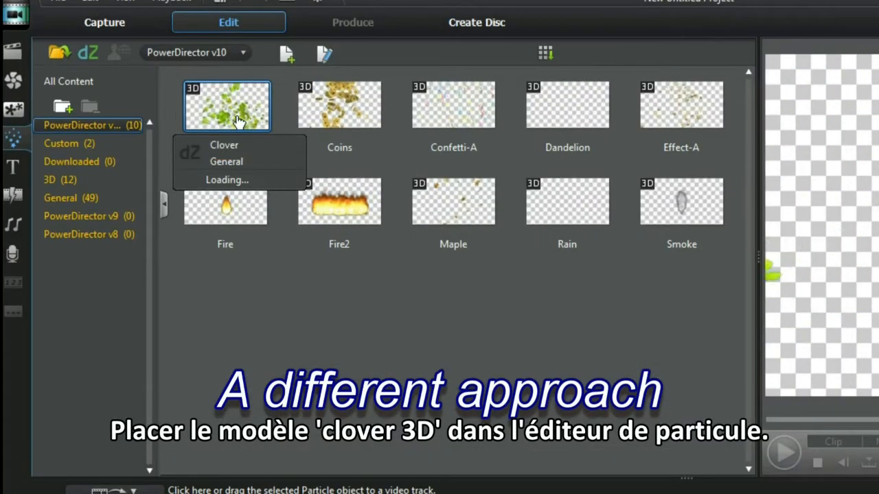
pyautogui.moveTo(324, 54)
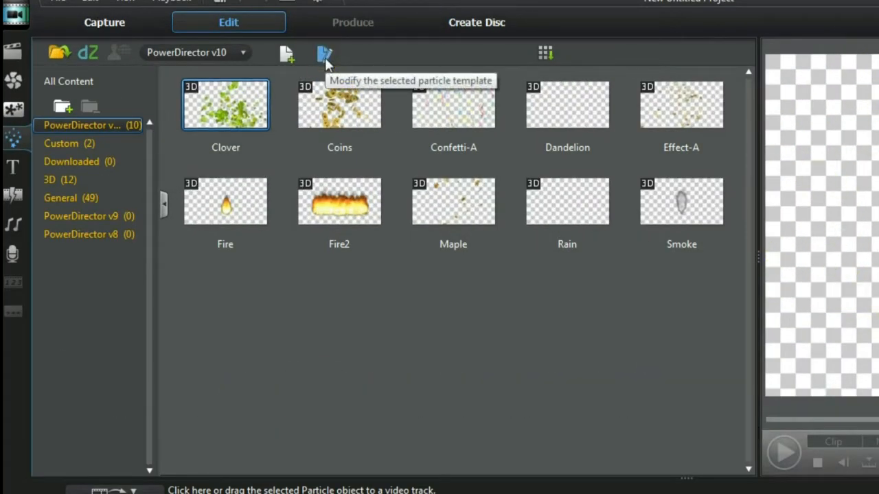
# Step: Open the Clover template, select the particle_02 emitter and preview its animation
pyautogui.click(324, 54)
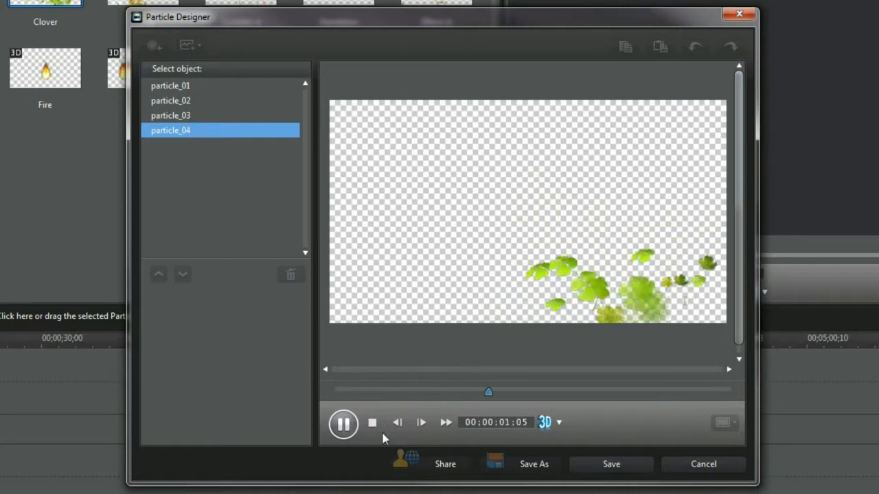
pyautogui.click(170, 100)
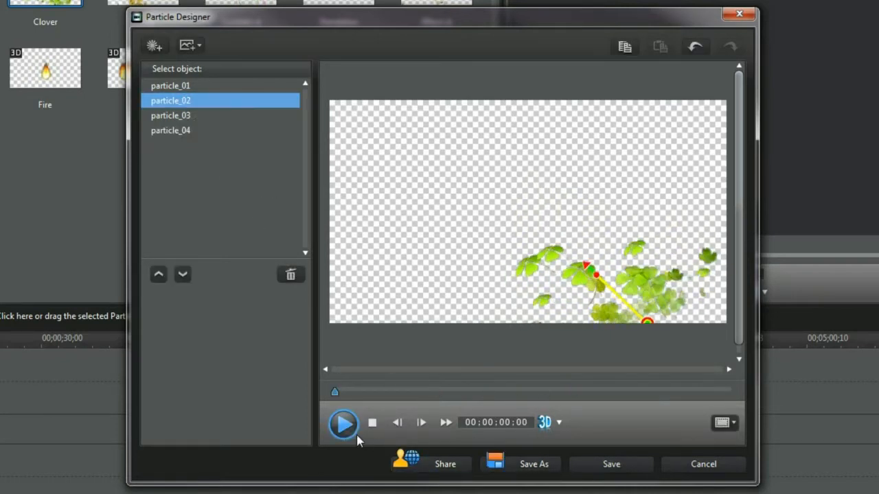
pyautogui.click(343, 423)
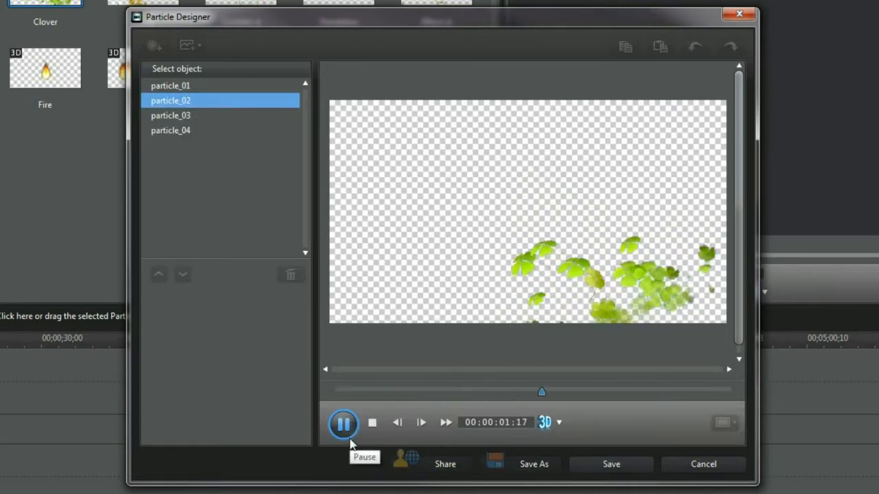
pyautogui.click(372, 422)
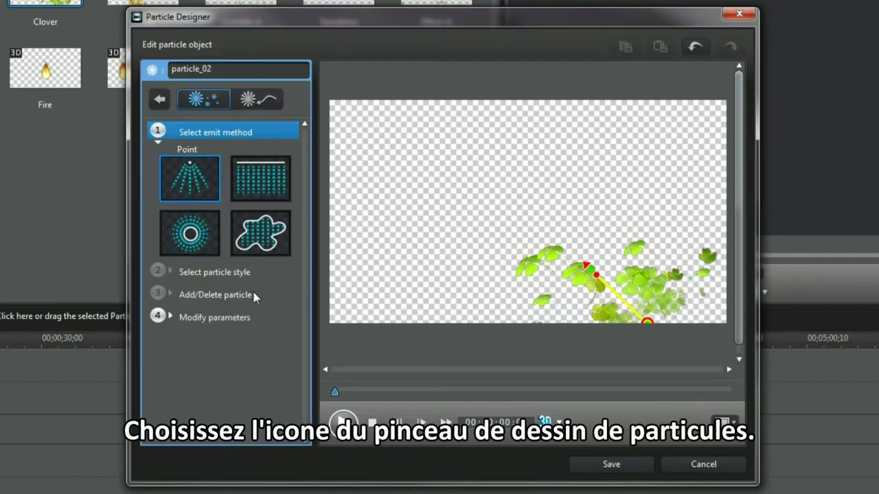
pyautogui.moveTo(288, 297)
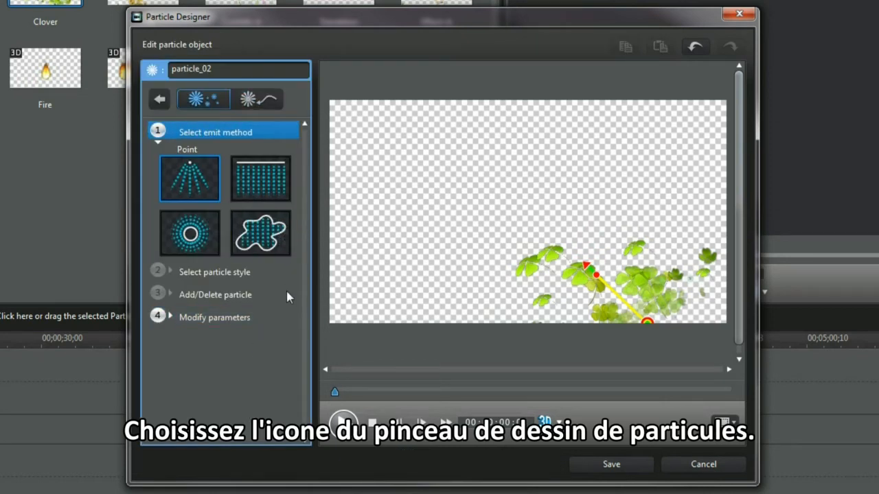
# Step: Review particle_02's parameters, including 3D depth 31, and save the Clover template
pyautogui.click(215, 317)
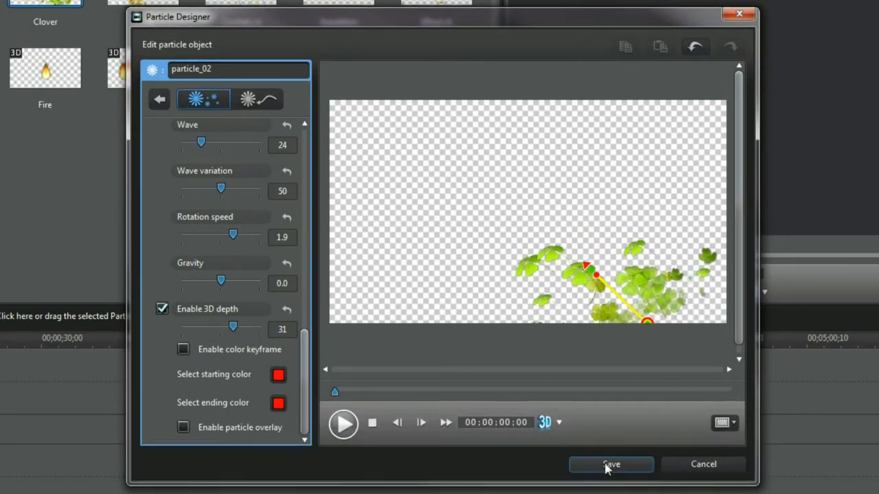
pyautogui.click(611, 464)
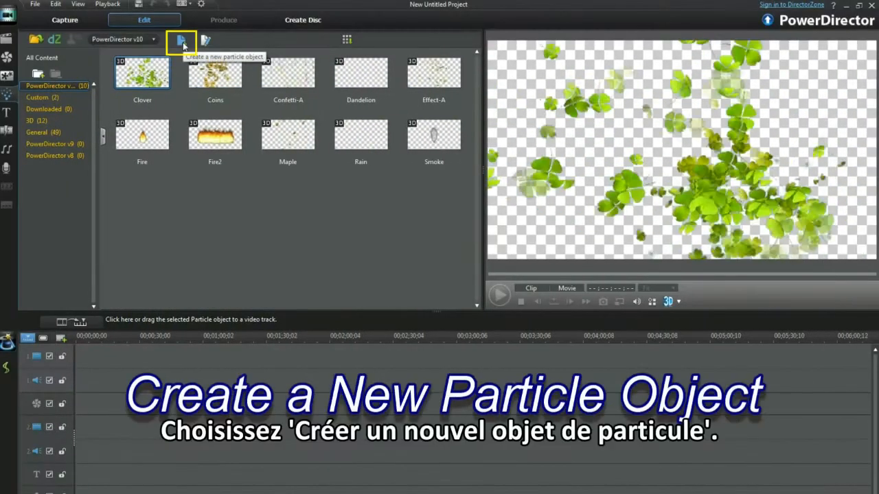
pyautogui.click(182, 39)
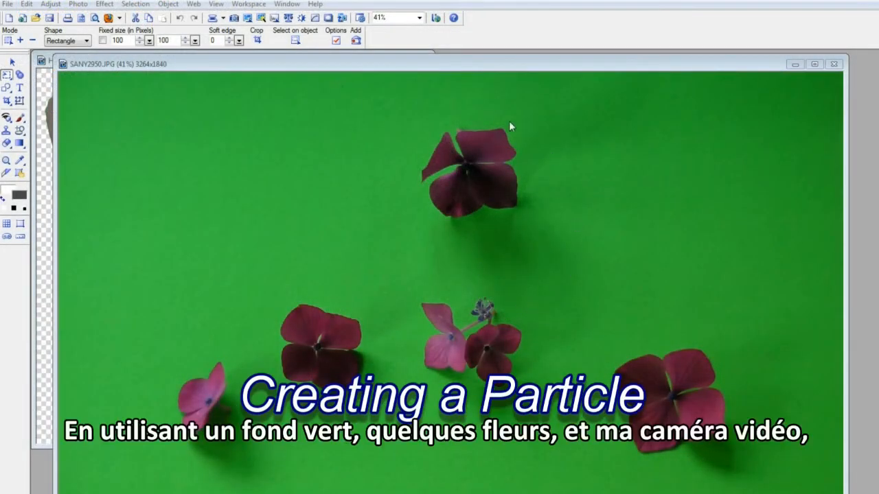
pyautogui.moveTo(629, 356)
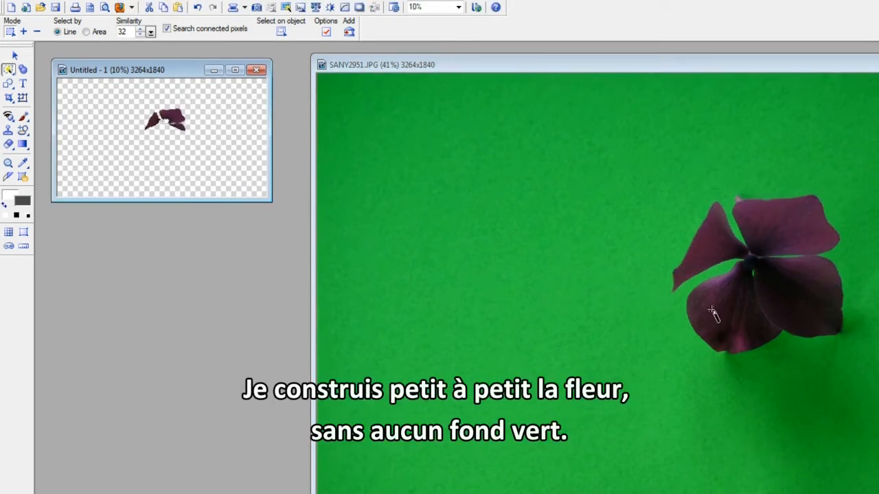
# Step: Select a petal in the green-background flower photo for cutting out
pyautogui.click(714, 312)
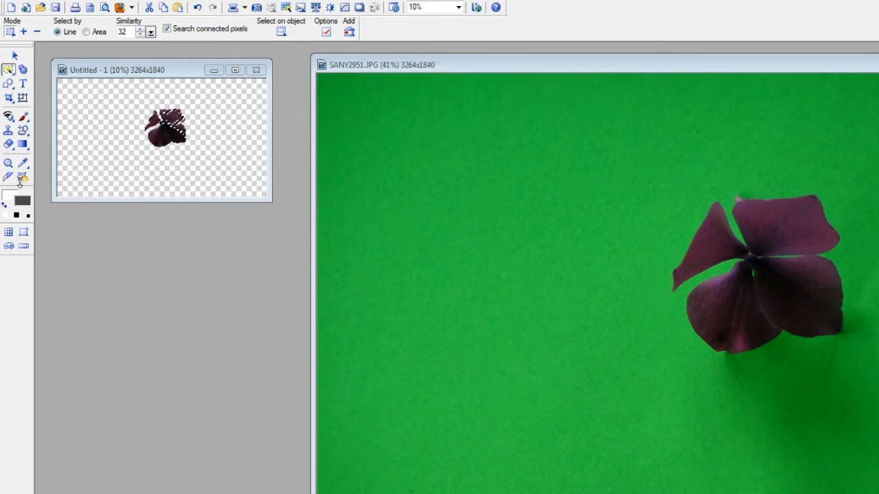
pyautogui.click(9, 163)
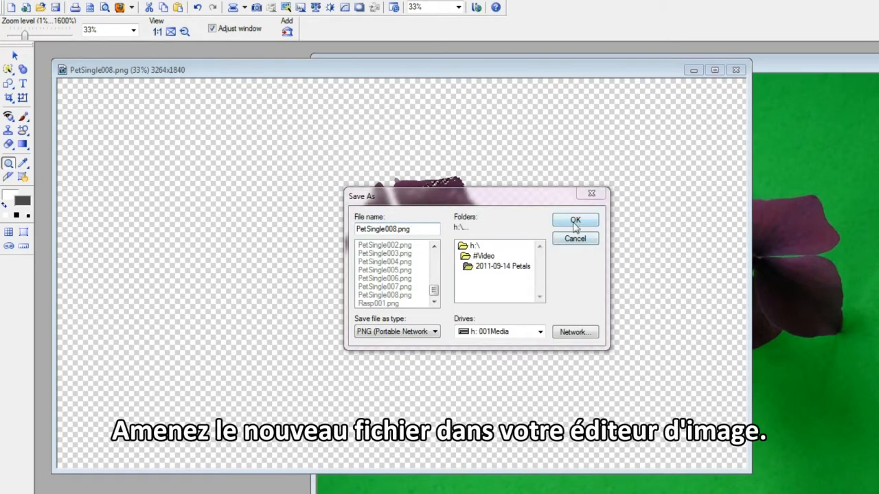
# Step: Save the flower as PetSingle008.png and the petal image as Hydr019.png
pyautogui.click(574, 220)
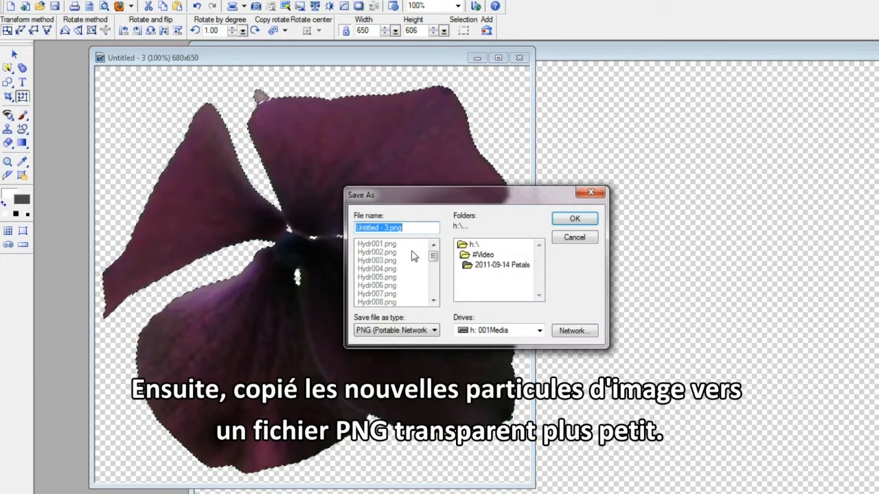
pyautogui.scroll(-3)
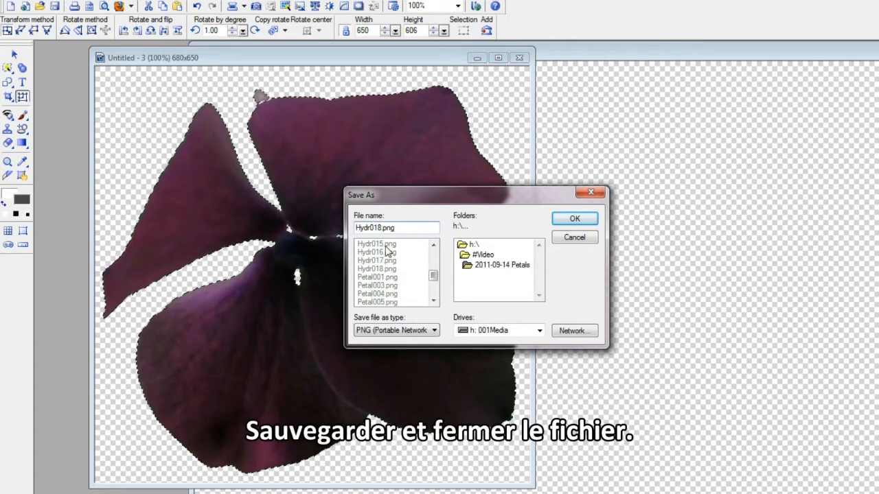
pyautogui.click(575, 219)
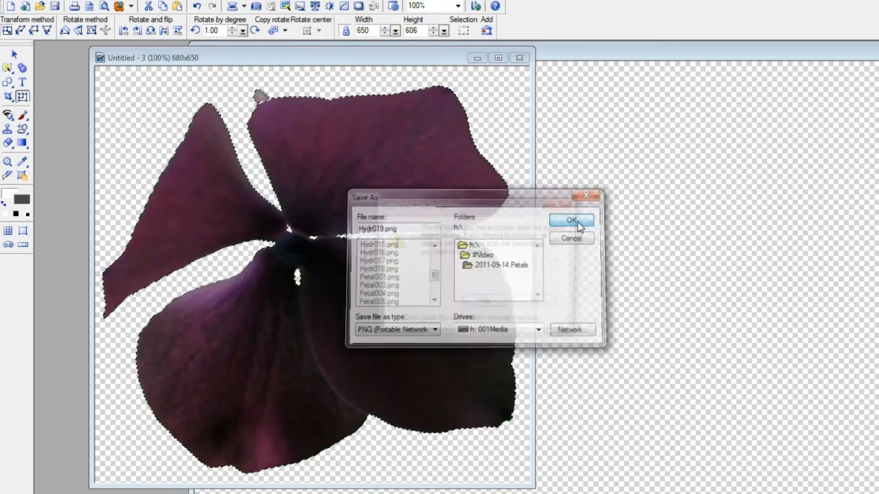
pyautogui.click(572, 220)
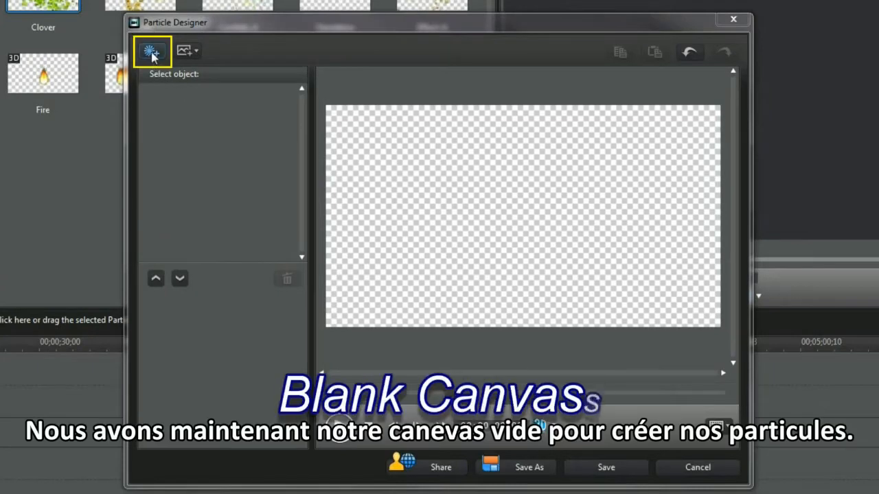
# Step: Add a new emitter and insert petal images Hydr001.png and Hydr002.png as custom particles
pyautogui.click(151, 51)
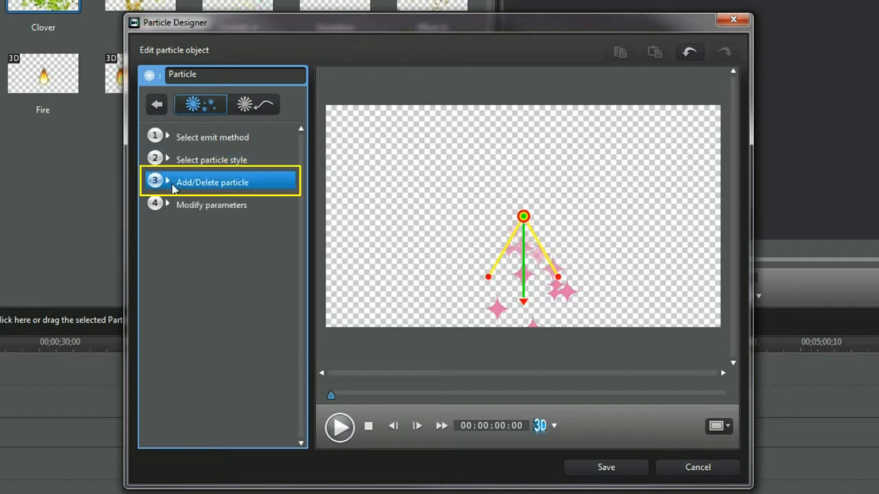
pyautogui.click(211, 182)
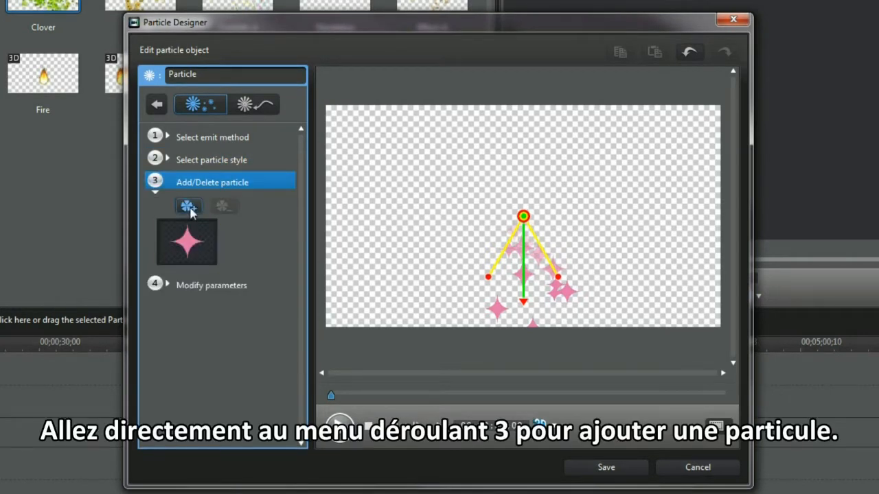
pyautogui.click(188, 206)
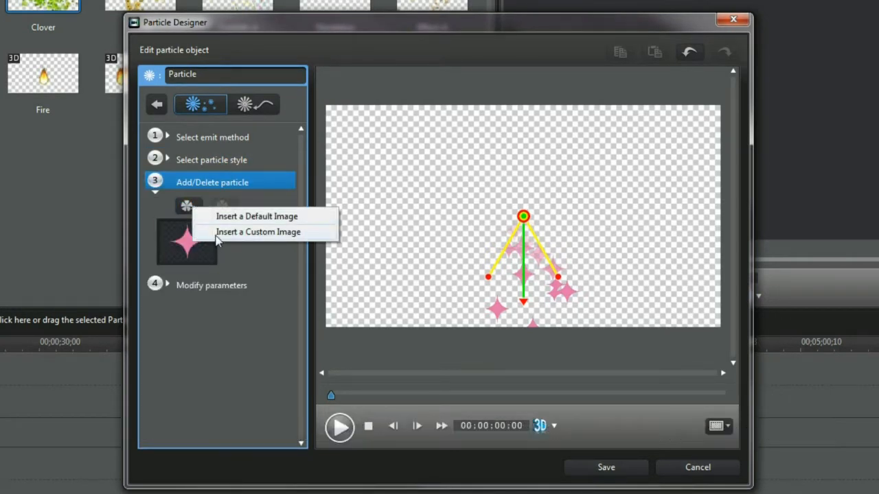
pyautogui.click(258, 232)
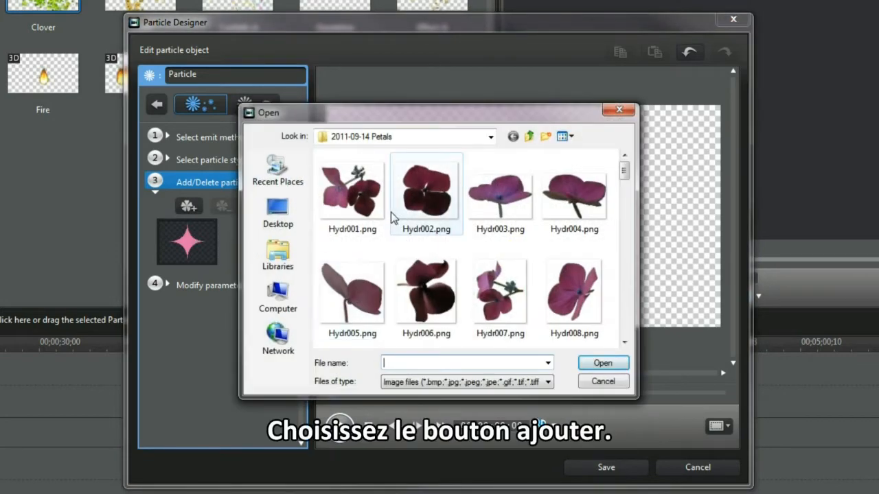
pyautogui.click(352, 192)
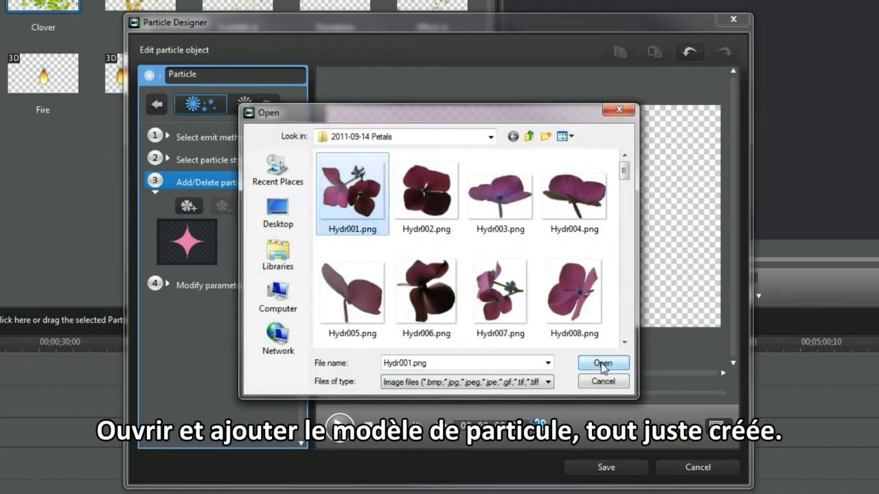
pyautogui.click(602, 364)
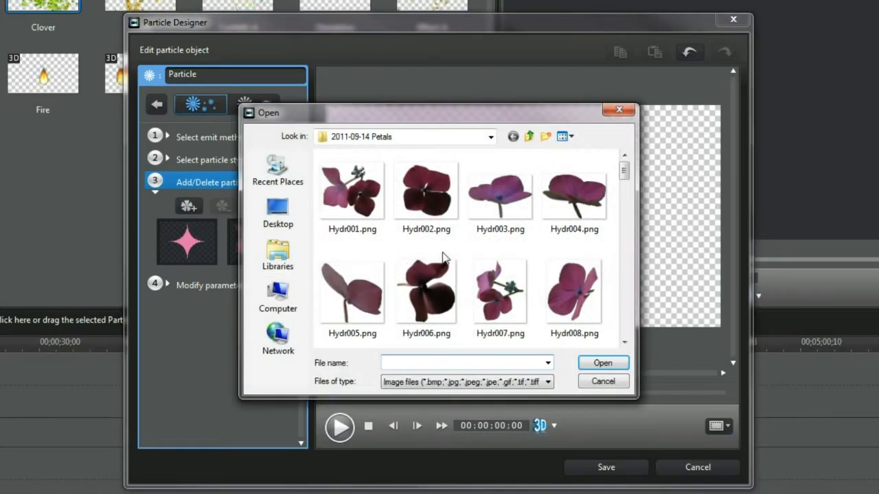
pyautogui.click(426, 192)
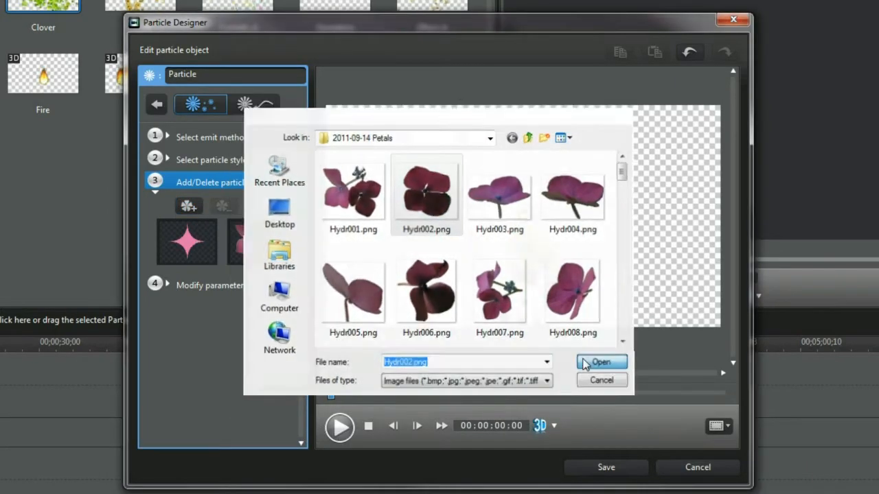
pyautogui.click(600, 362)
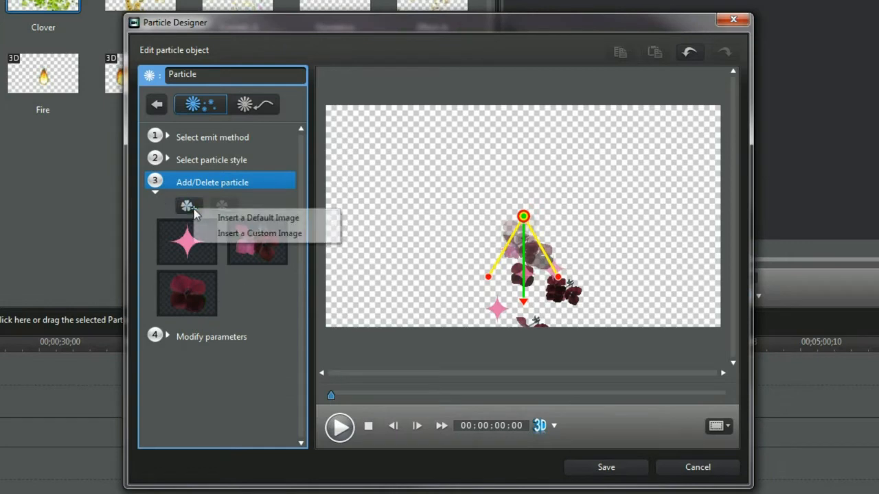
# Step: Insert petal images Hydr003 through Hydr008 and remove the default sparkle particle
pyautogui.click(260, 233)
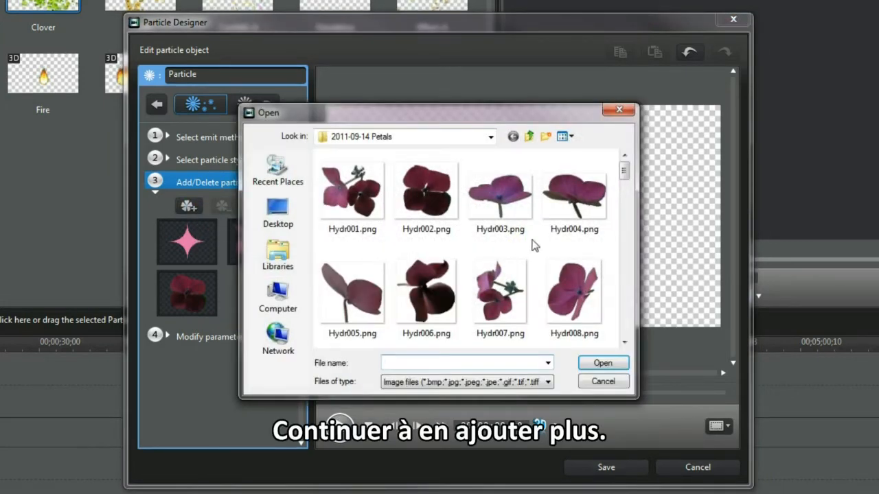
pyautogui.click(500, 192)
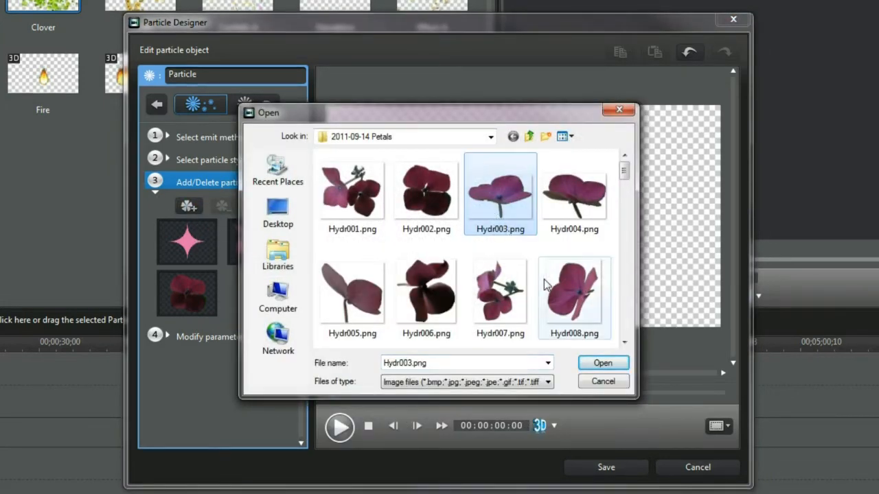
pyautogui.click(602, 362)
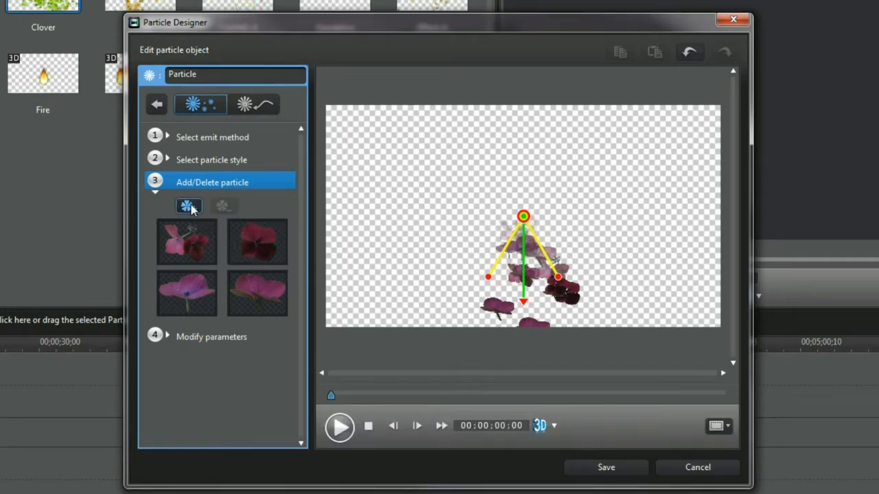
pyautogui.click(189, 206)
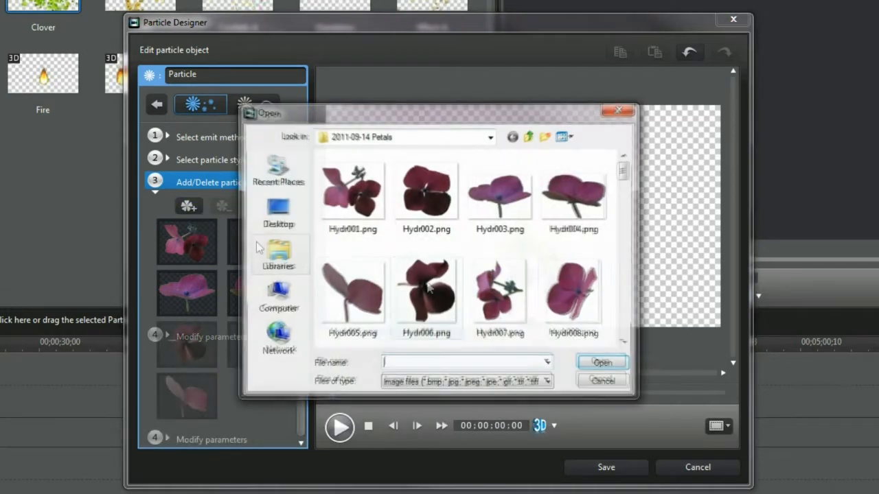
pyautogui.click(574, 295)
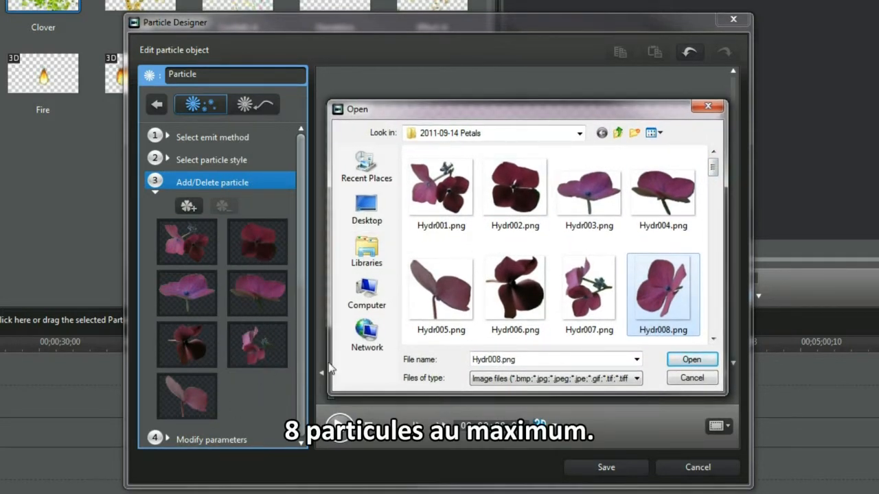
pyautogui.click(691, 359)
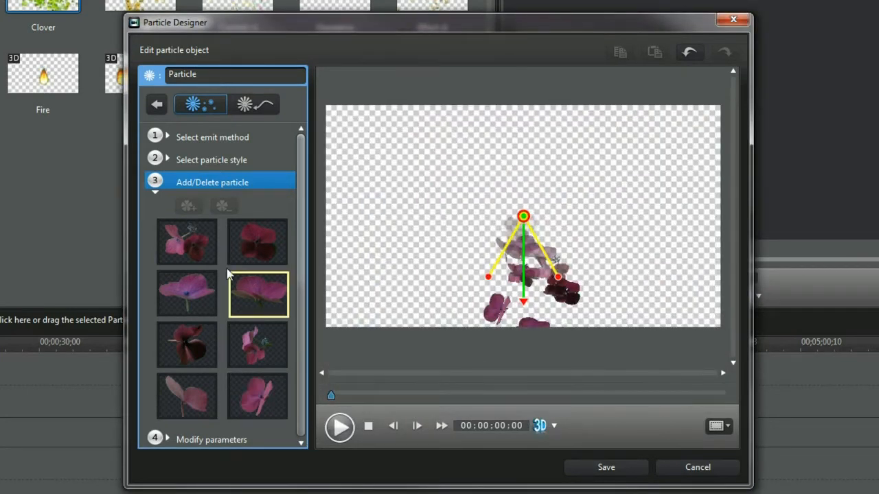
pyautogui.click(187, 397)
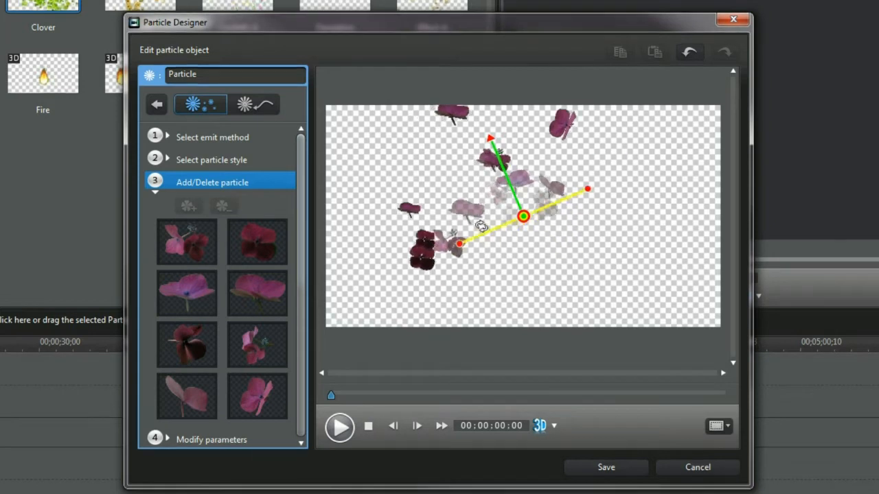
# Step: Move the emitter to the bottom-left aiming up-right and preview the petals
pyautogui.moveTo(523, 216); pyautogui.dragTo(405, 280)
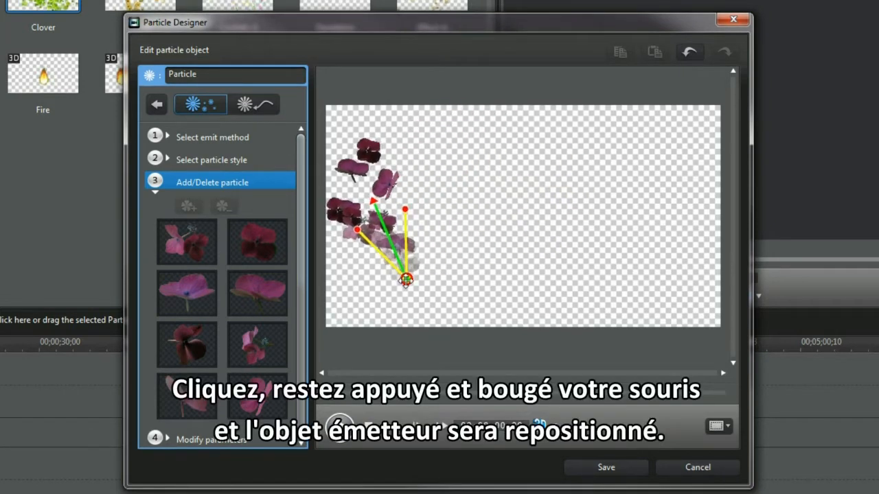
pyautogui.moveTo(405, 279); pyautogui.dragTo(402, 281)
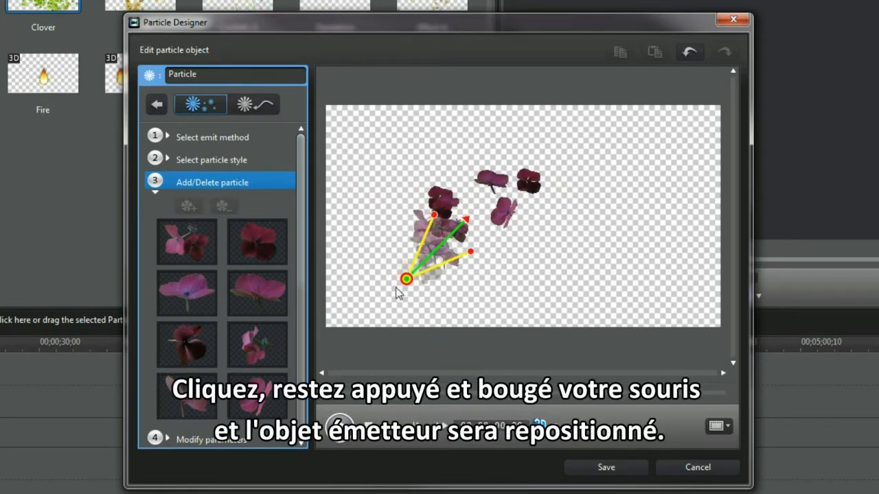
pyautogui.moveTo(405, 278); pyautogui.dragTo(362, 321)
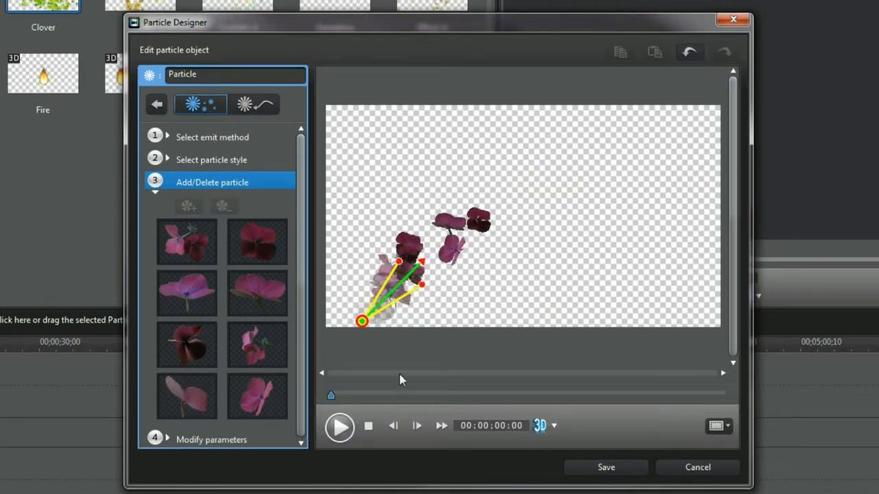
pyautogui.click(340, 425)
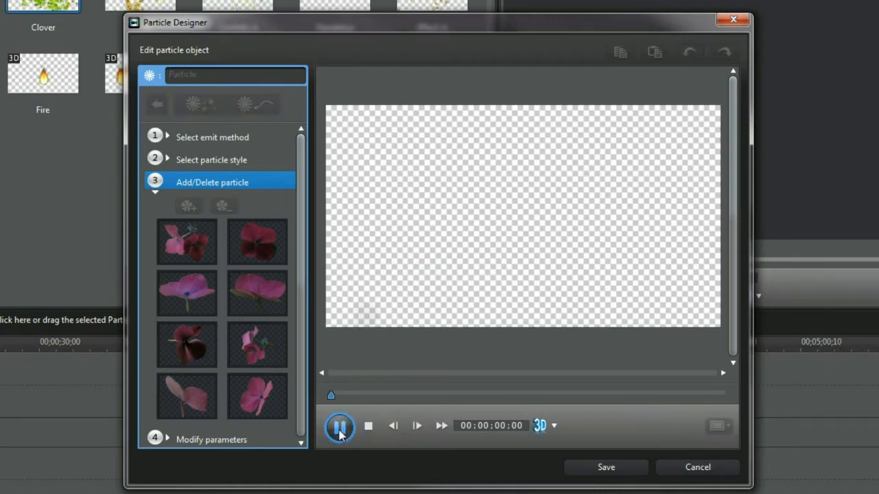
pyautogui.click(339, 426)
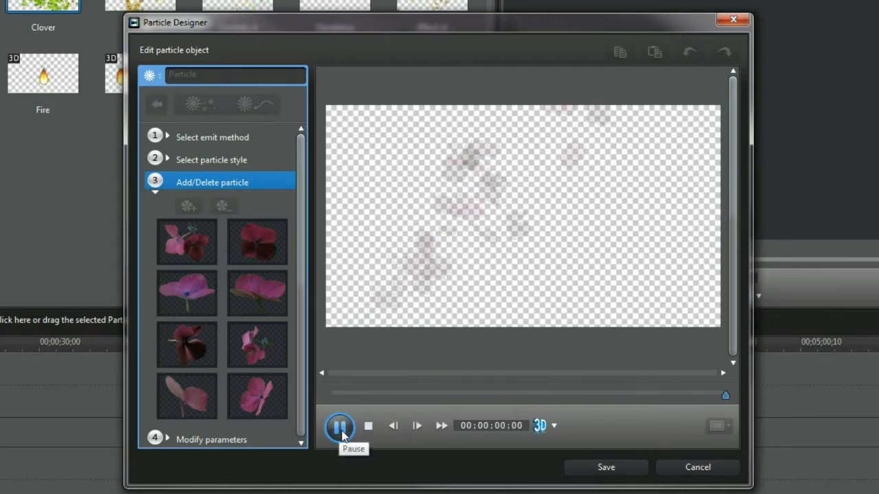
pyautogui.click(211, 439)
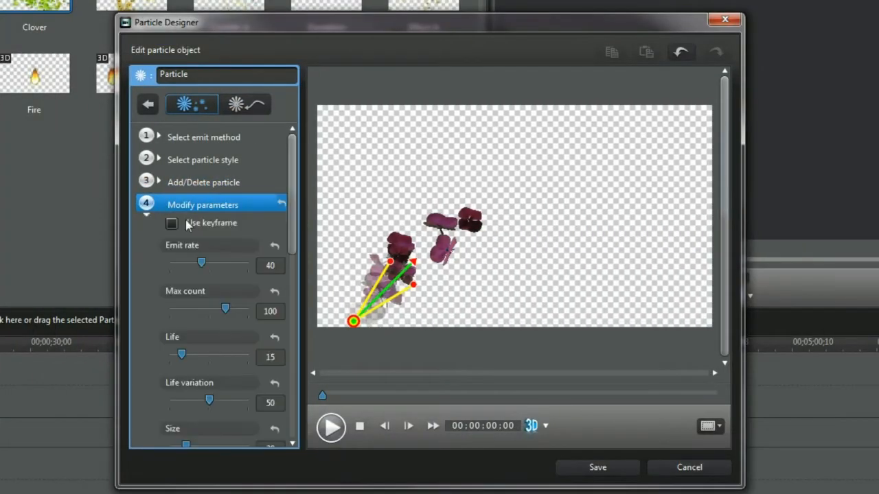
# Step: Raise the emit rate and enable 3D depth for the petals at around -31
pyautogui.moveTo(201, 265); pyautogui.dragTo(218, 265)
pyautogui.write('20')
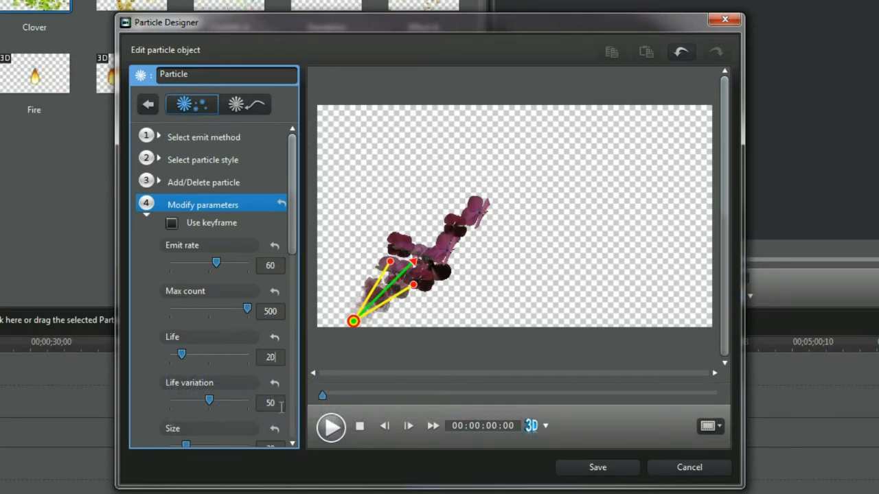
pyautogui.scroll(-3)
pyautogui.write('8')
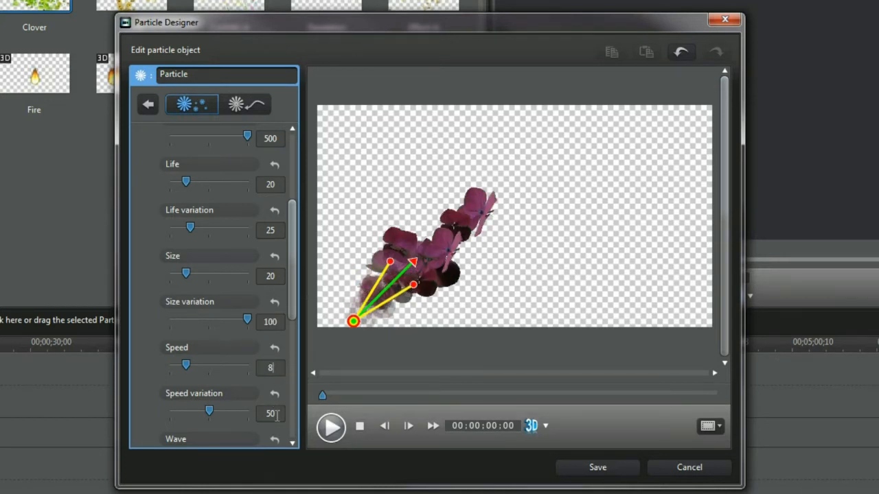
pyautogui.scroll(-3)
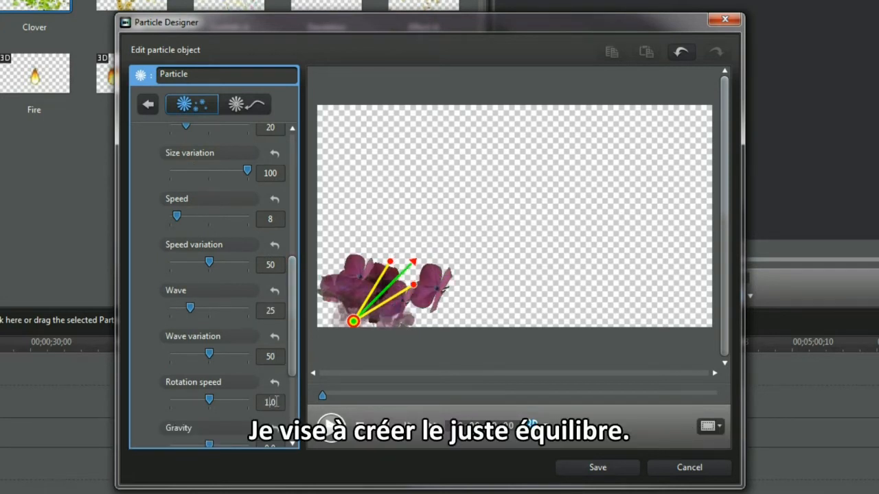
pyautogui.scroll(-3)
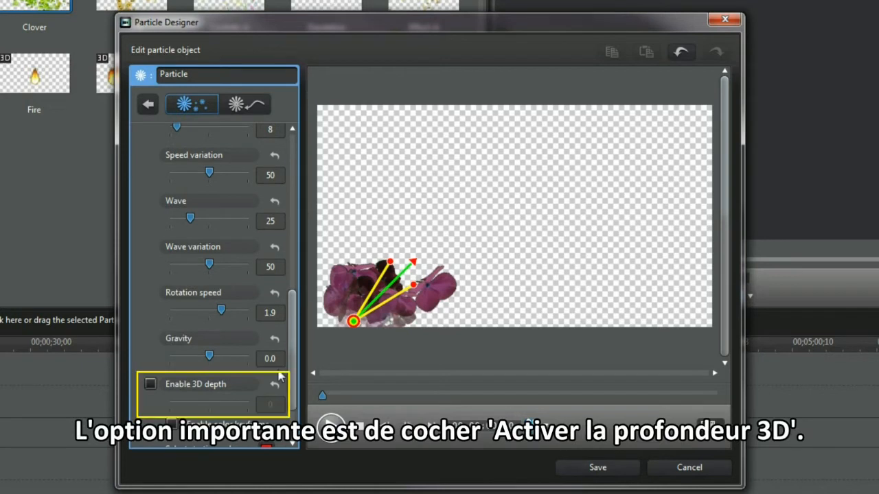
pyautogui.click(151, 383)
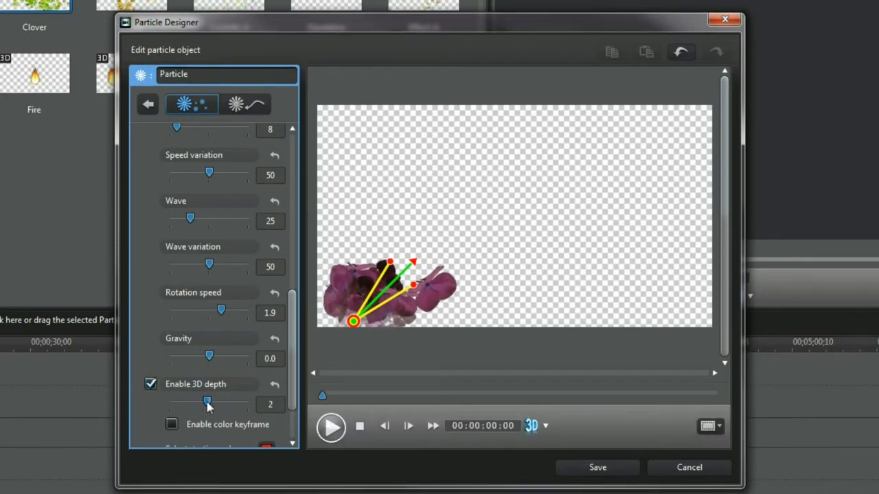
pyautogui.moveTo(208, 401); pyautogui.dragTo(195, 400)
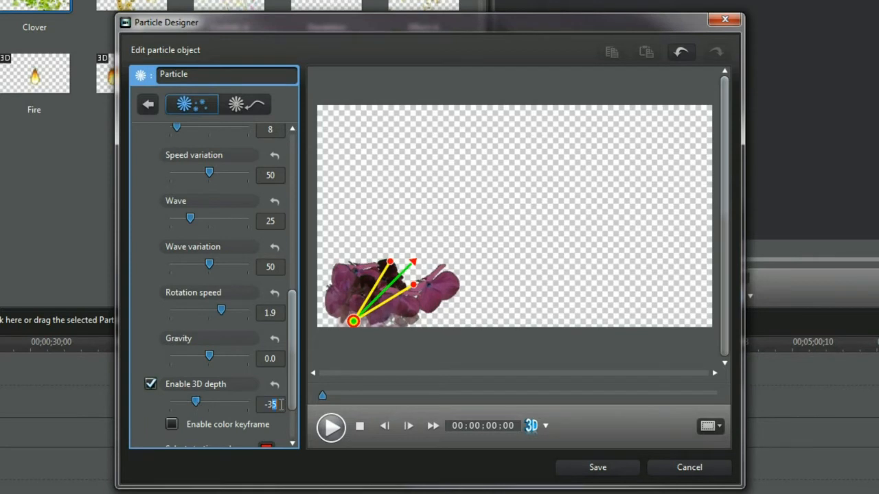
# Step: Preview the 3D petals and set the particle size to 12
pyautogui.click(331, 426)
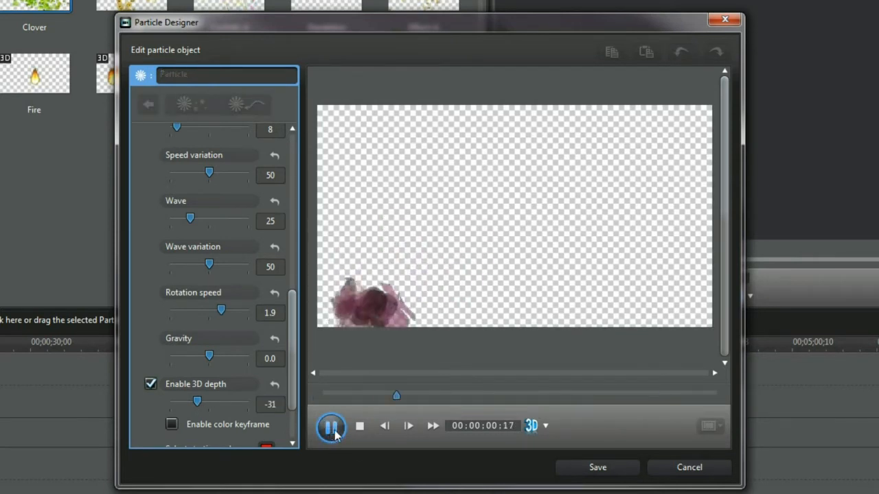
pyautogui.click(330, 425)
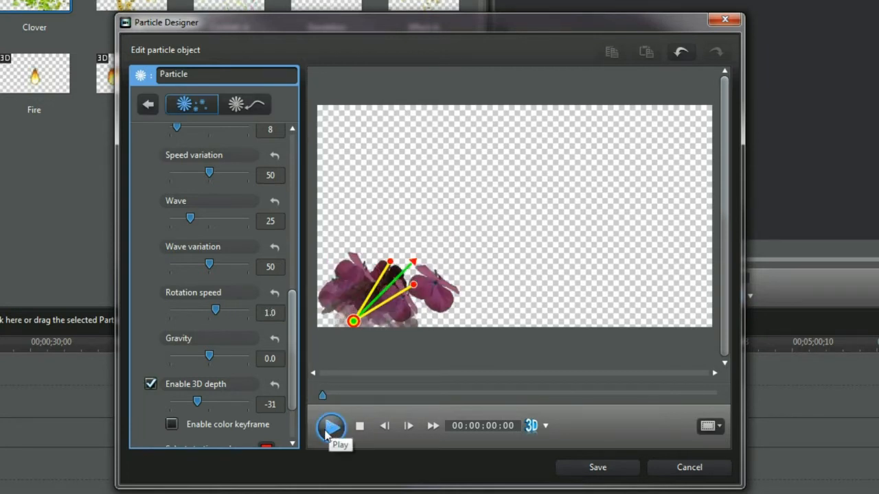
pyautogui.click(331, 425)
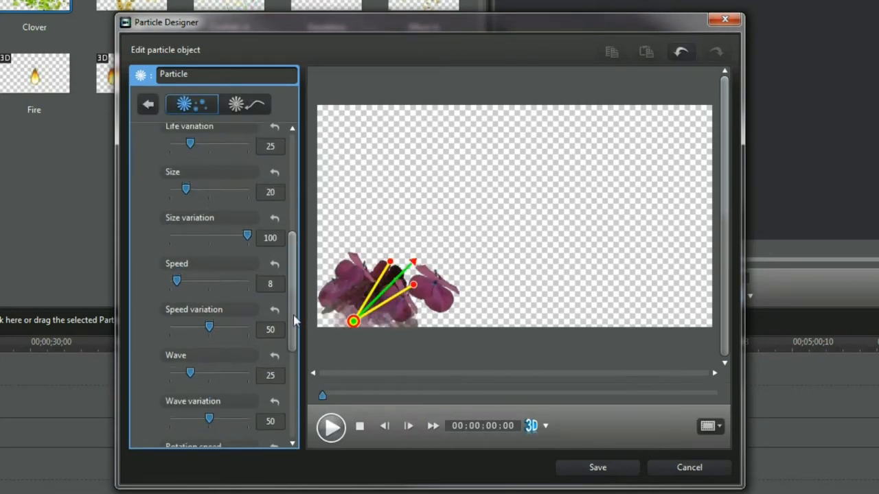
pyautogui.scroll(3)
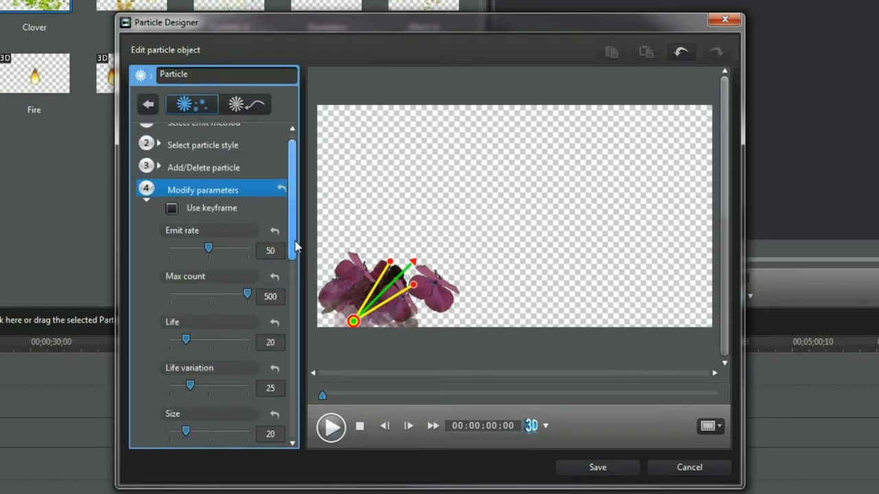
pyautogui.scroll(-3)
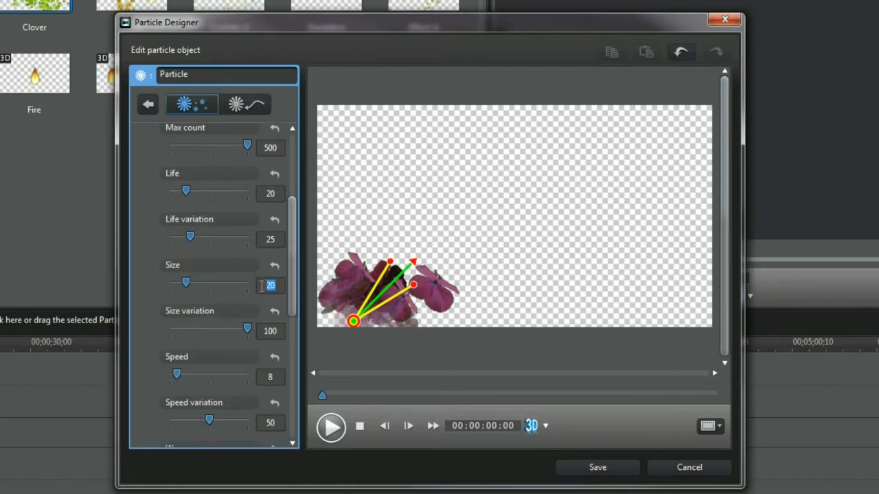
pyautogui.click(331, 426)
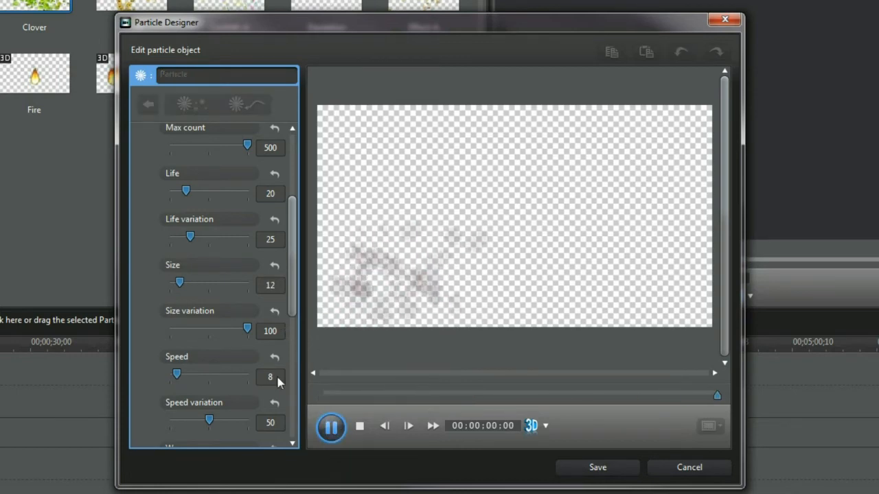
pyautogui.click(263, 115)
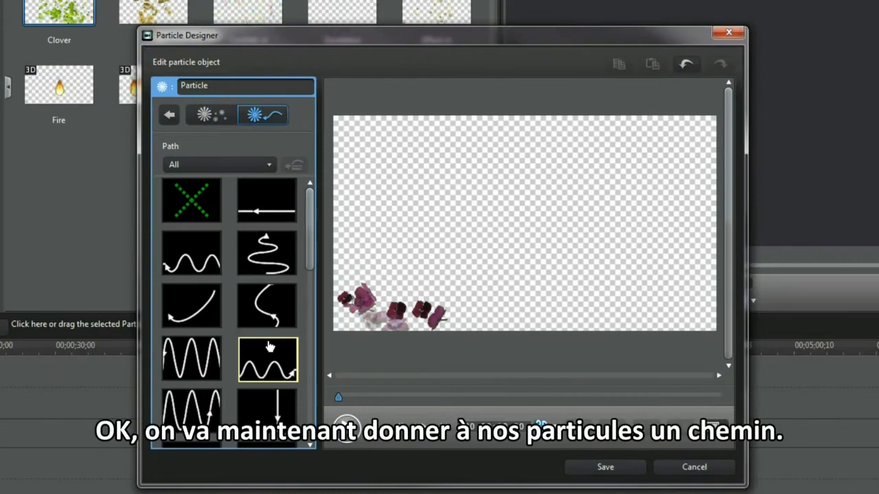
# Step: Apply a curved arc path, stretch its end to the far upper right, and preview
pyautogui.click(193, 248)
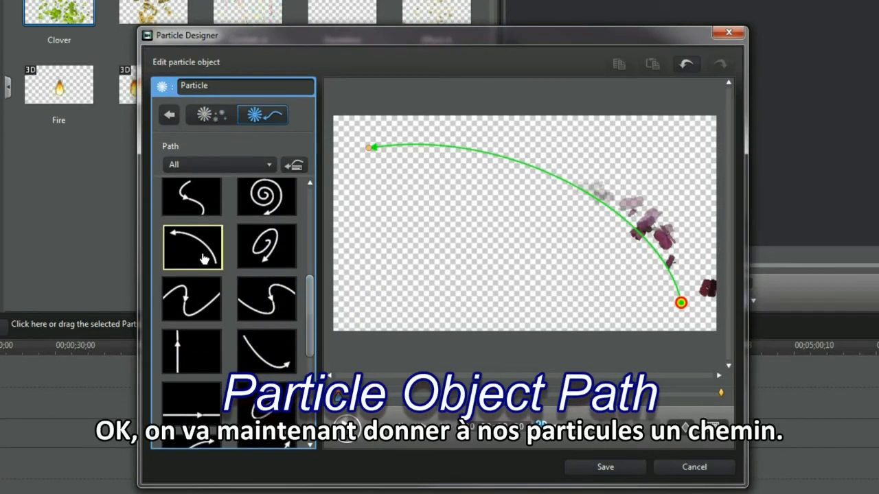
pyautogui.moveTo(371, 147); pyautogui.dragTo(557, 156)
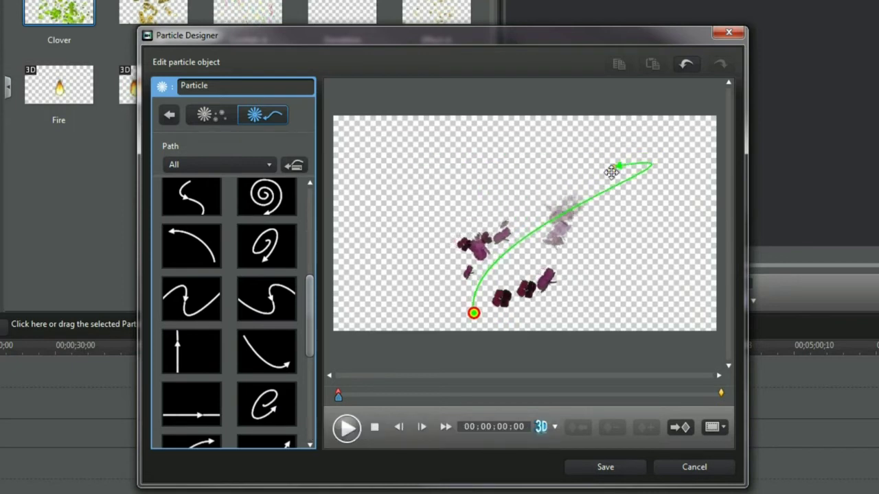
pyautogui.moveTo(620, 164); pyautogui.dragTo(588, 153)
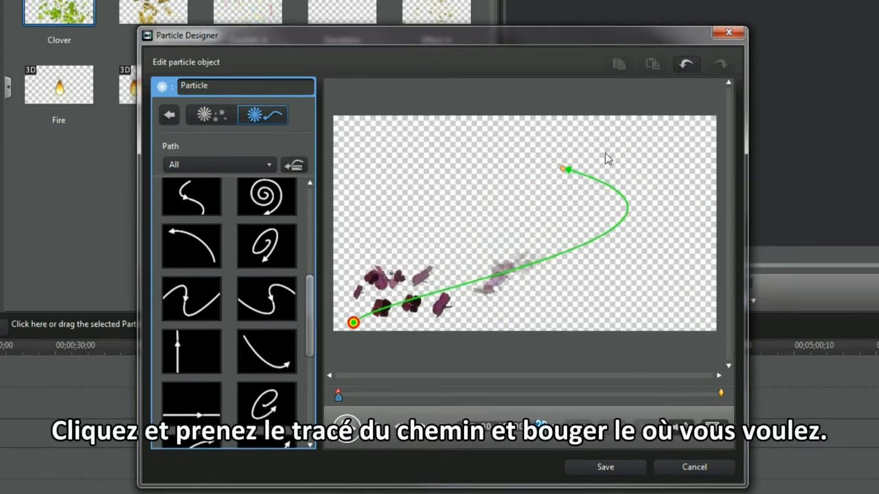
pyautogui.moveTo(566, 168); pyautogui.dragTo(563, 159)
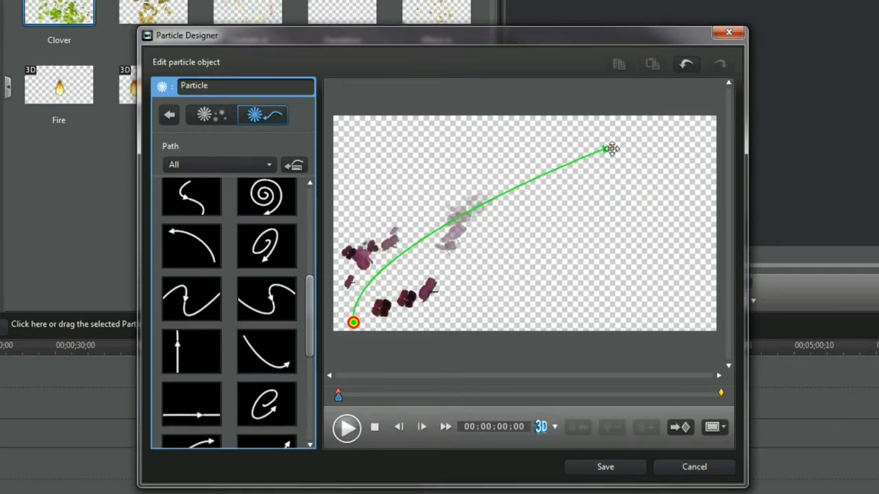
pyautogui.moveTo(610, 149); pyautogui.dragTo(692, 144)
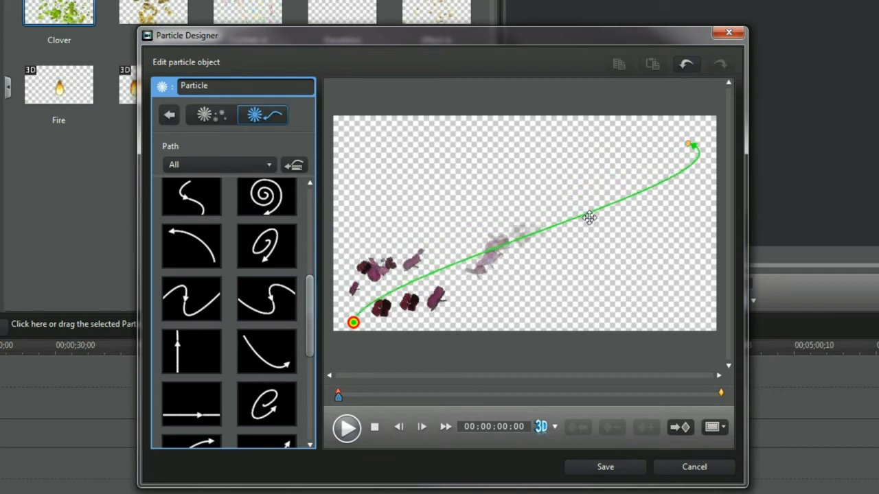
pyautogui.click(347, 427)
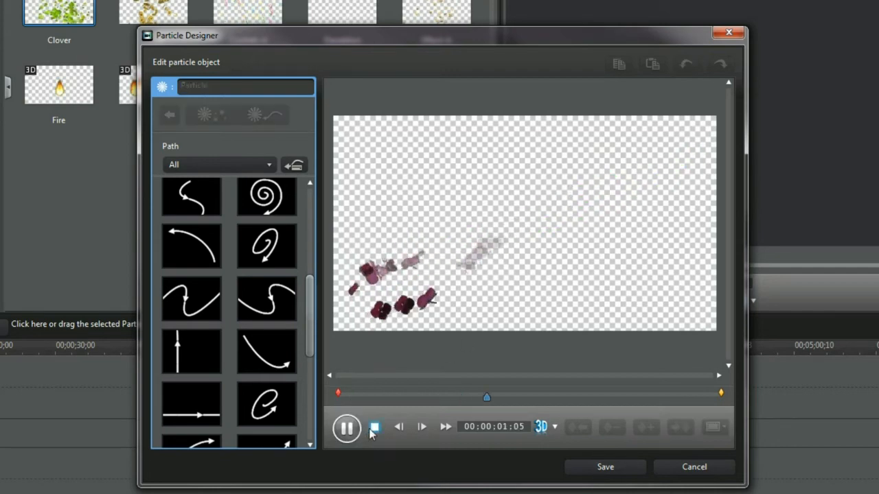
pyautogui.click(169, 115)
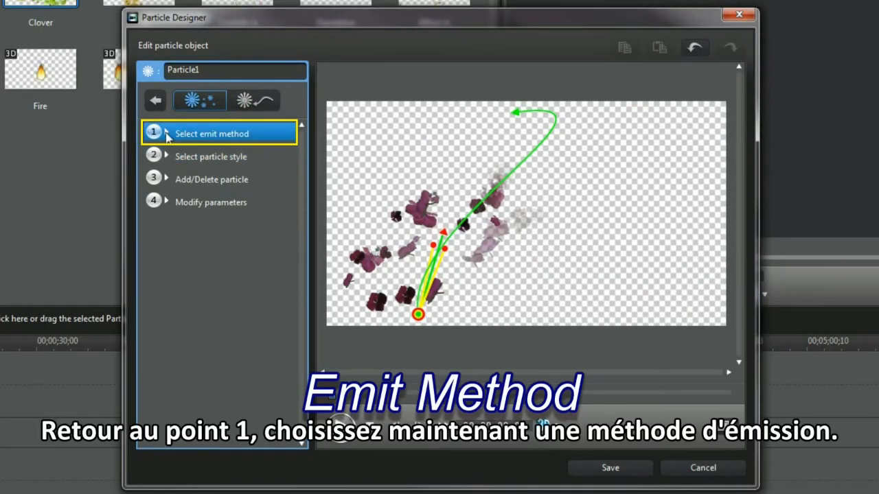
# Step: Set Particle1's emit method to Line
pyautogui.click(212, 133)
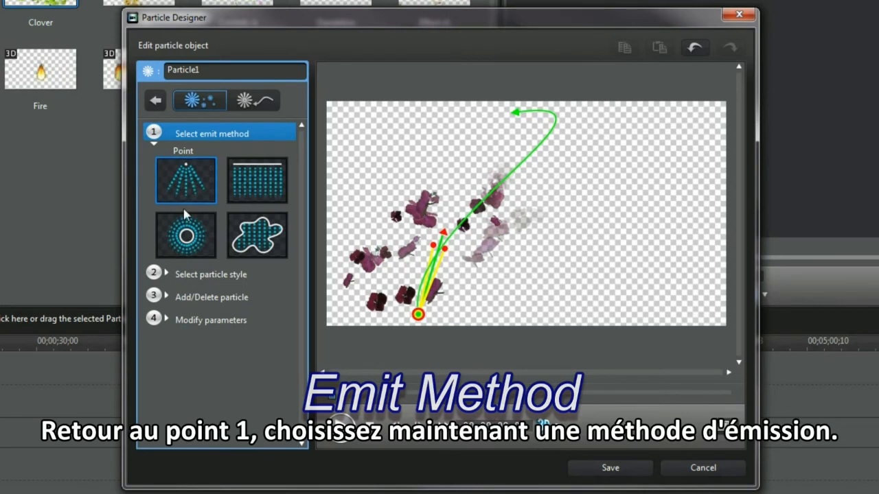
pyautogui.click(257, 181)
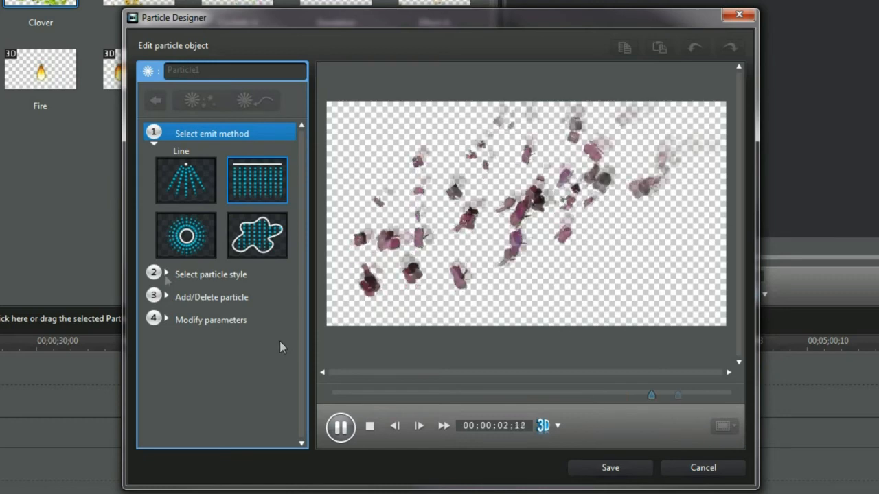
pyautogui.click(369, 426)
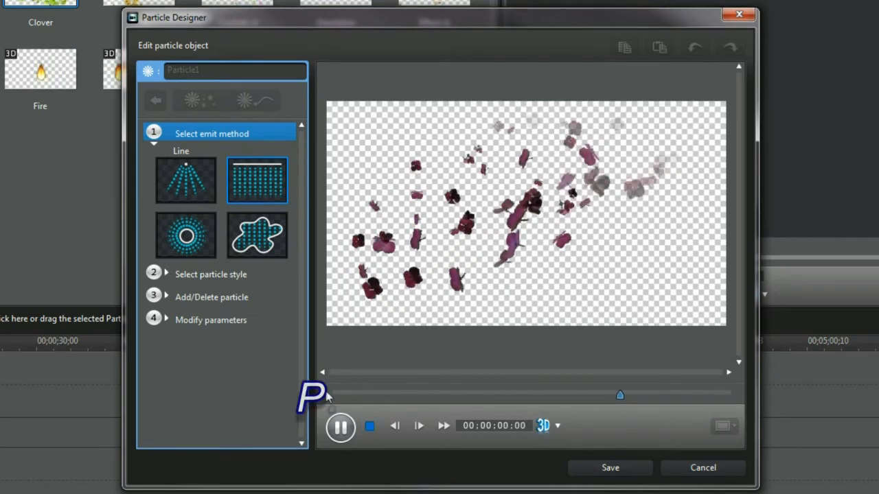
# Step: Try the Scale particle style, then settle on the Ball style
pyautogui.click(211, 274)
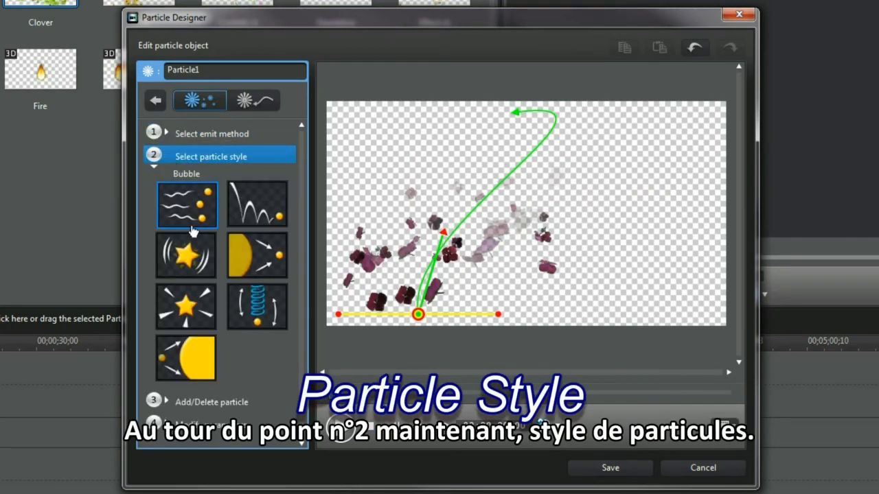
pyautogui.click(258, 256)
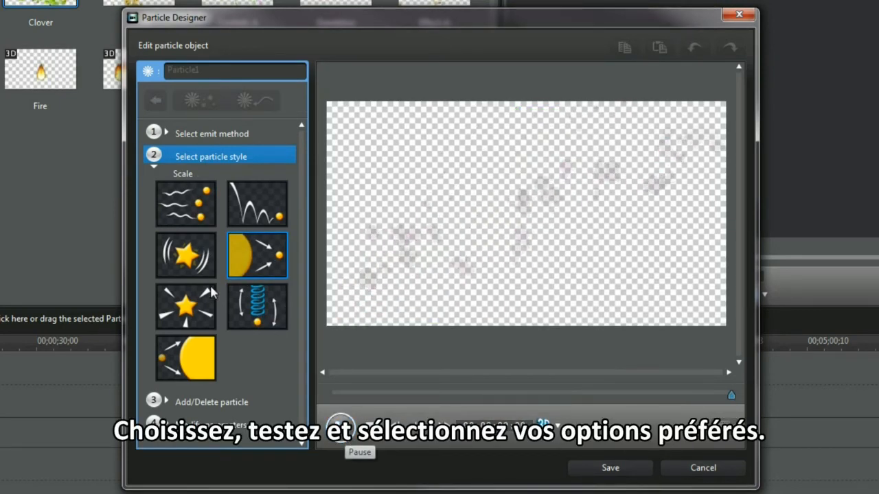
pyautogui.click(256, 204)
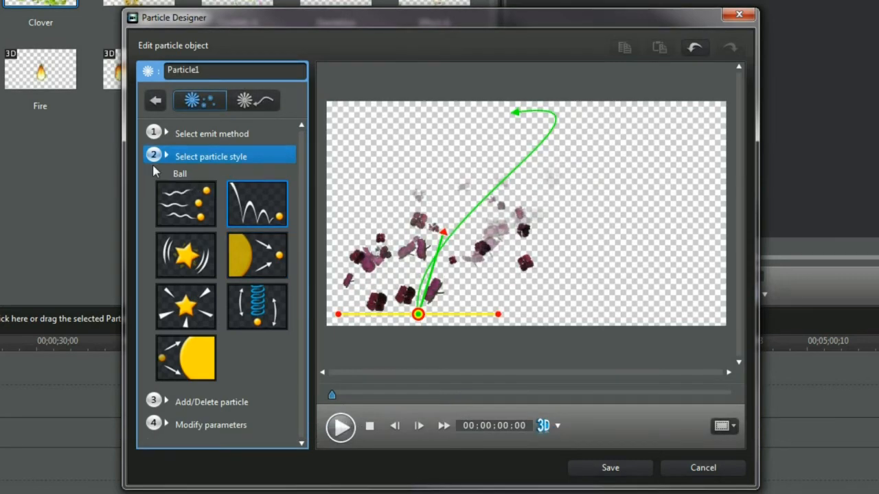
pyautogui.click(211, 424)
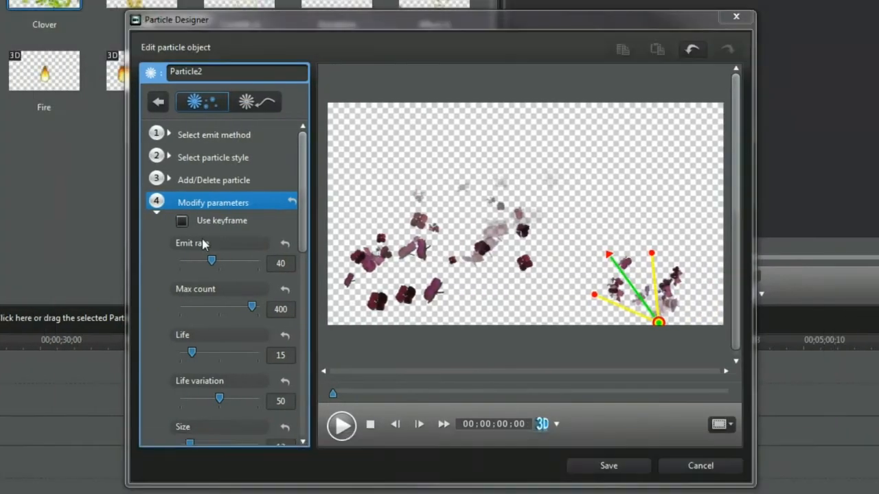
# Step: Enable keyframes and shape Particle2's curved path from lower right to upper left
pyautogui.click(182, 220)
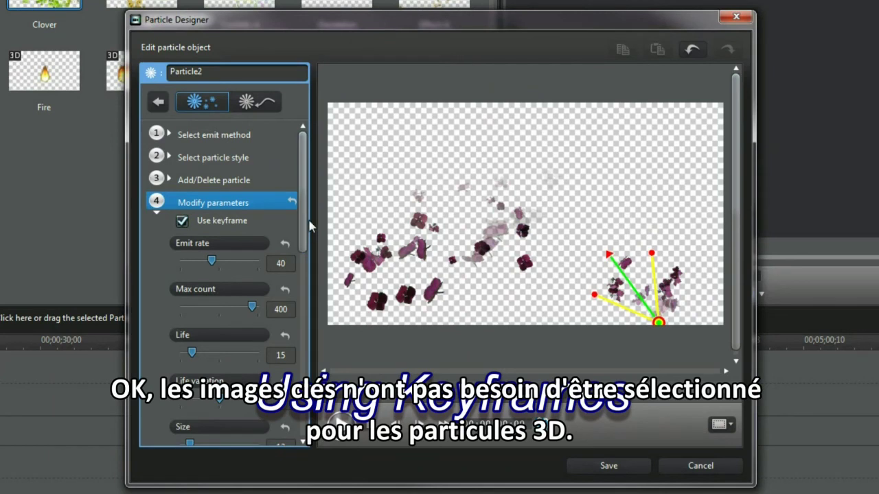
pyautogui.click(255, 101)
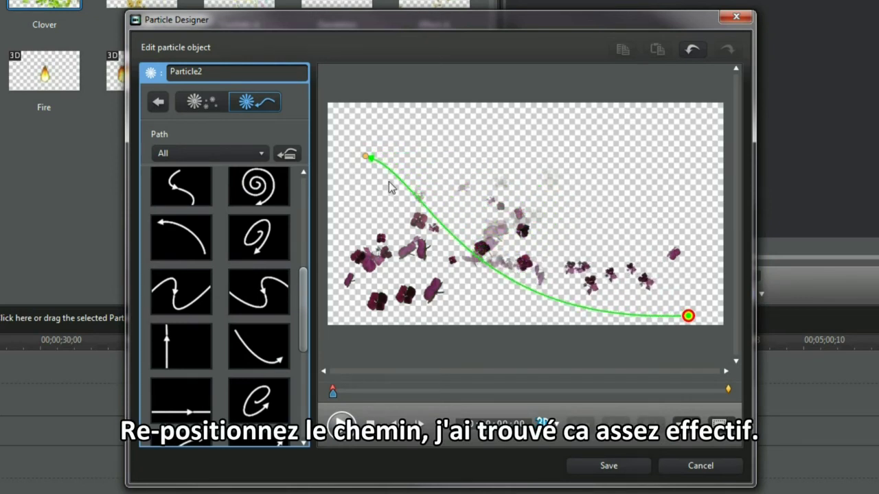
pyautogui.moveTo(371, 157); pyautogui.dragTo(453, 129)
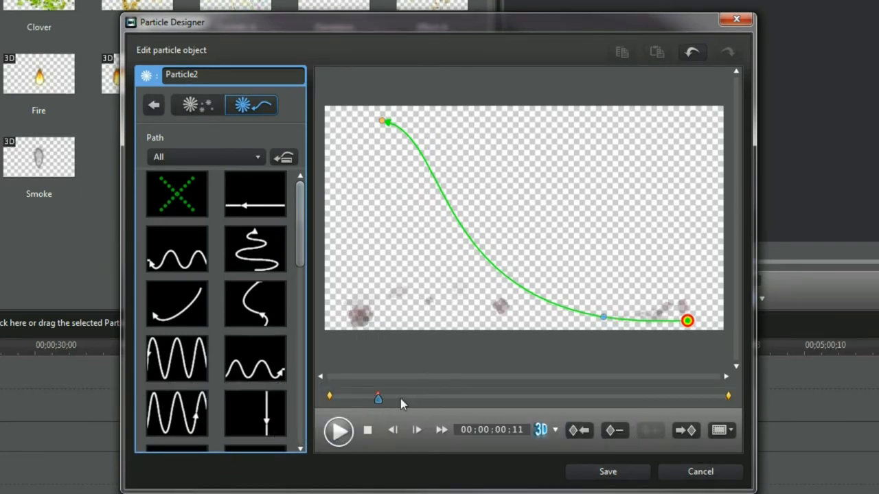
pyautogui.moveTo(603, 317); pyautogui.dragTo(617, 273)
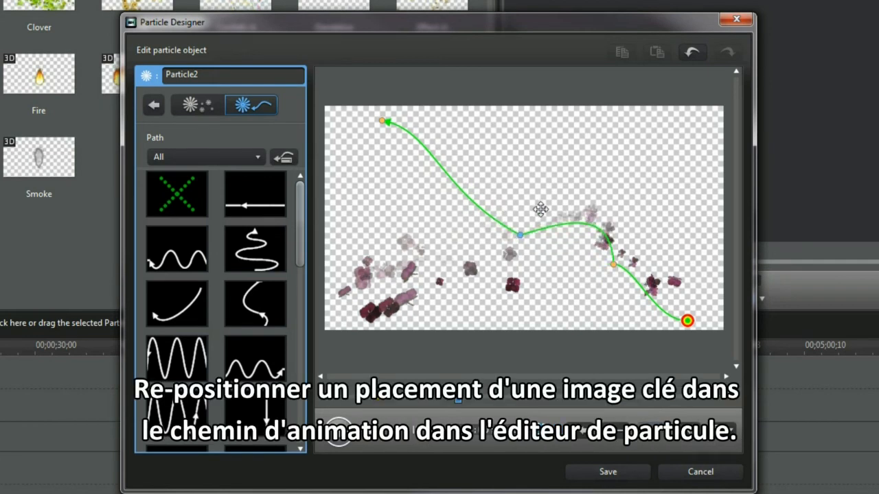
pyautogui.moveTo(520, 234); pyautogui.dragTo(452, 237)
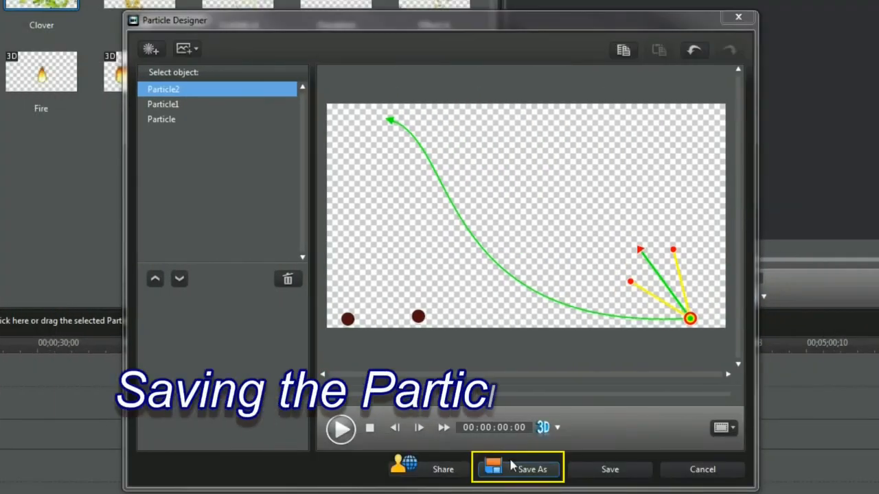
# Step: Save the three hydrangea-petal emitter design as the custom template 'Petals'
pyautogui.click(532, 469)
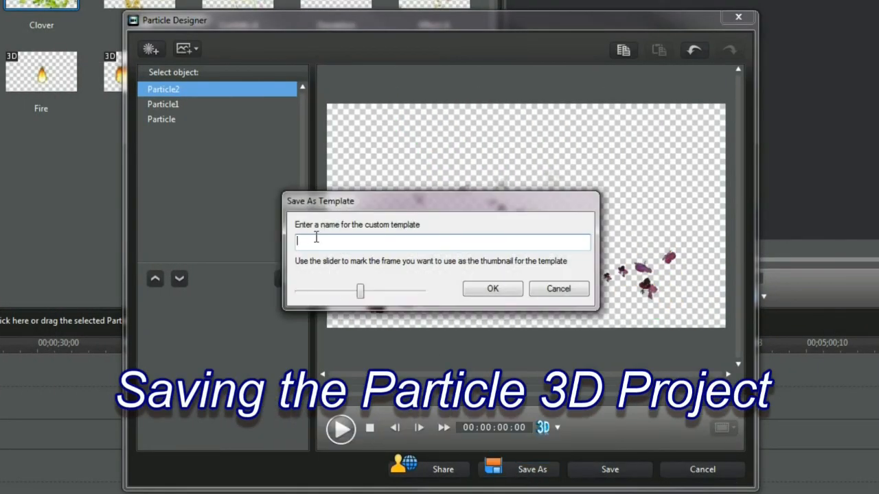
pyautogui.write('Petals')
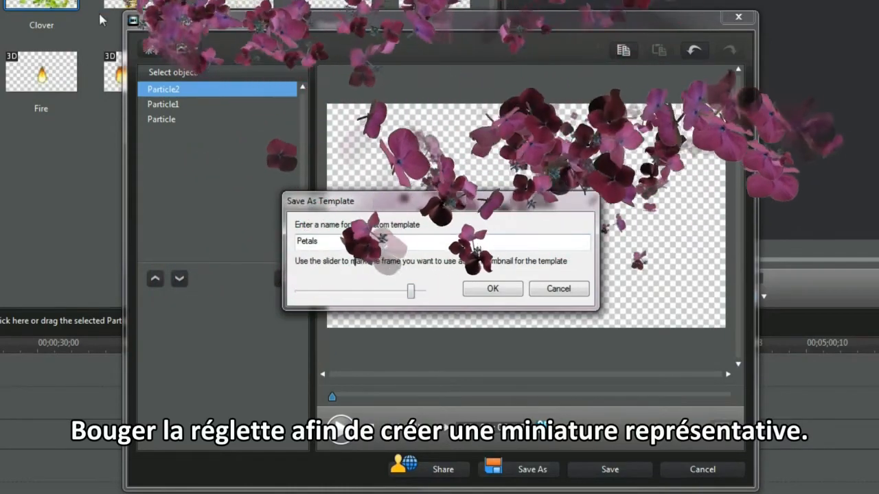
pyautogui.click(492, 288)
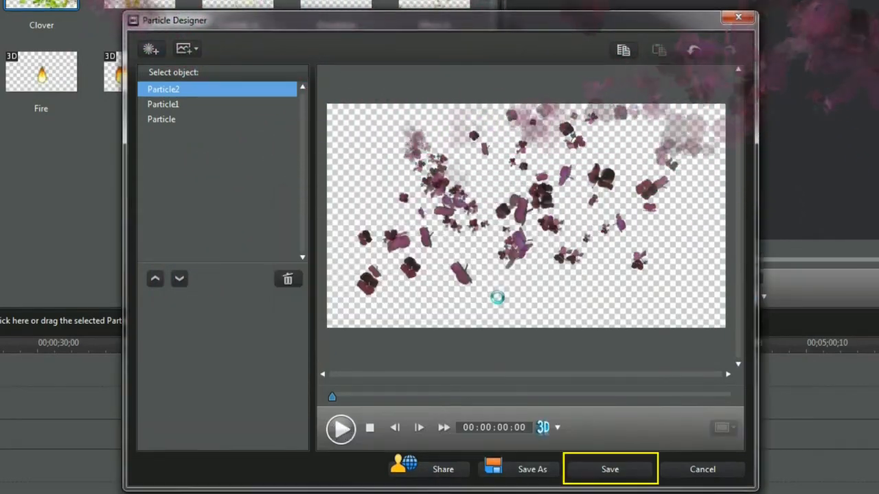
pyautogui.click(609, 469)
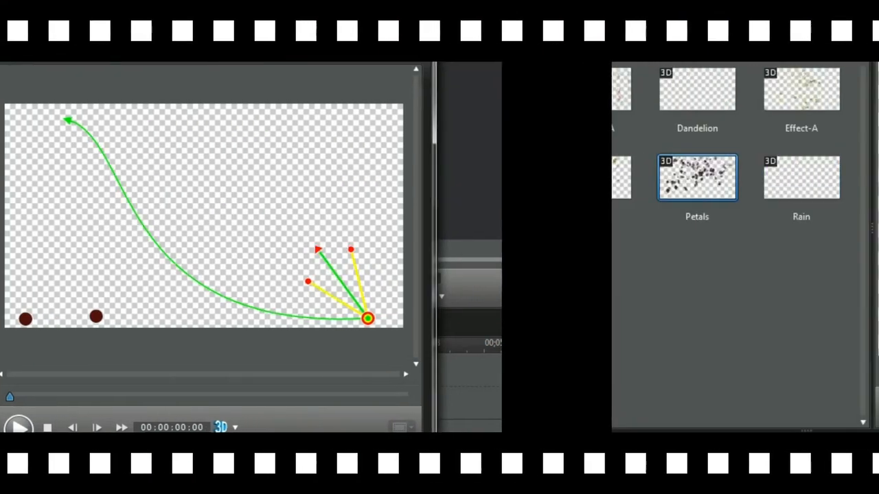